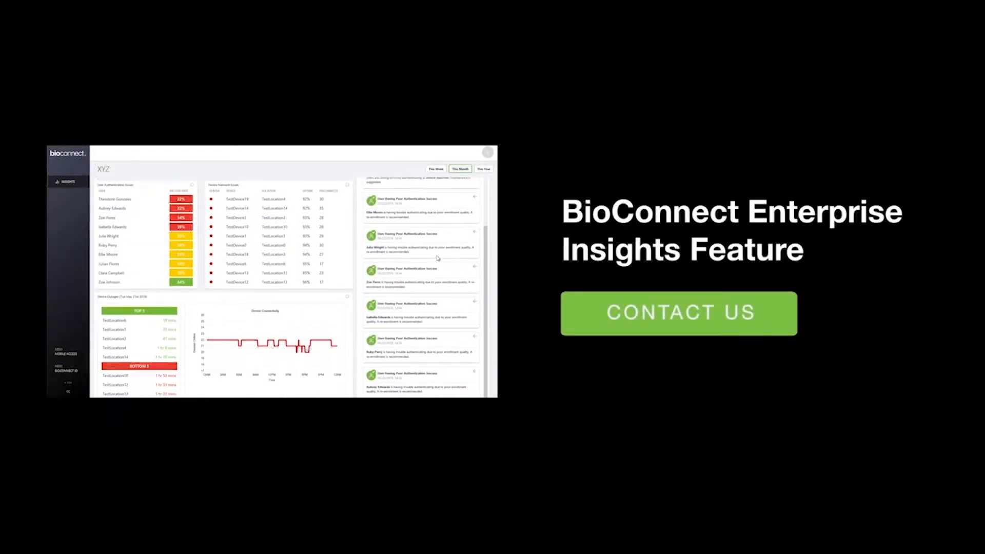
- Scroll the install package folder to see its software, firmware and driver folders
{"action": "scroll", "scroll_direction": "down", "scroll_amount": 3}
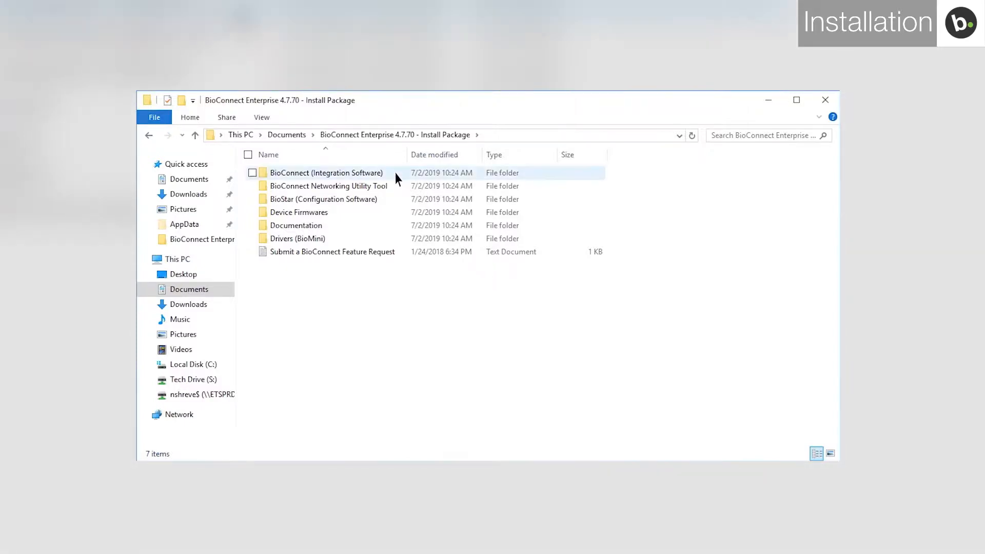
- Run BioConnect.exe from the Integration Software folder, accept the license, and start installing
{"action": "double_click", "coordinate": [327, 173]}
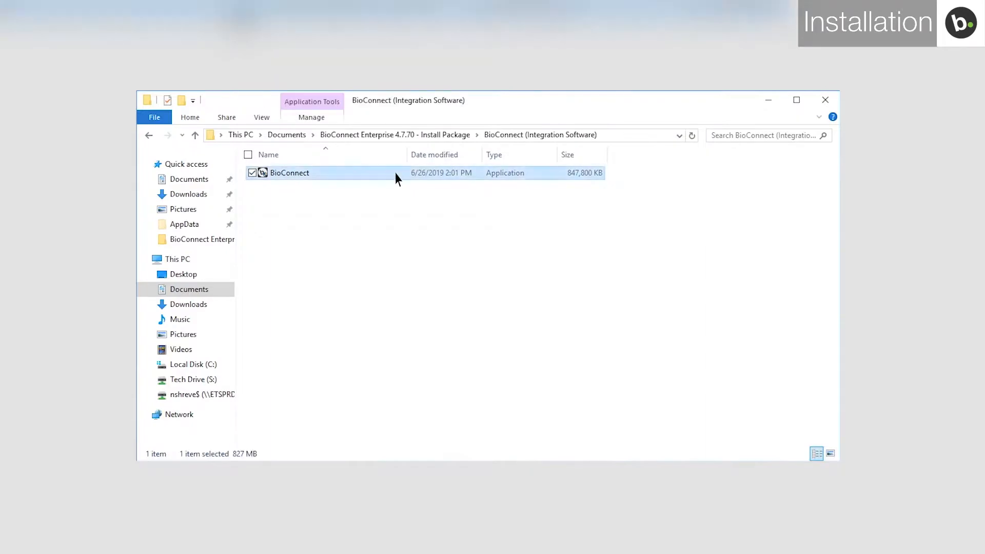
{"action": "double_click", "coordinate": [289, 173]}
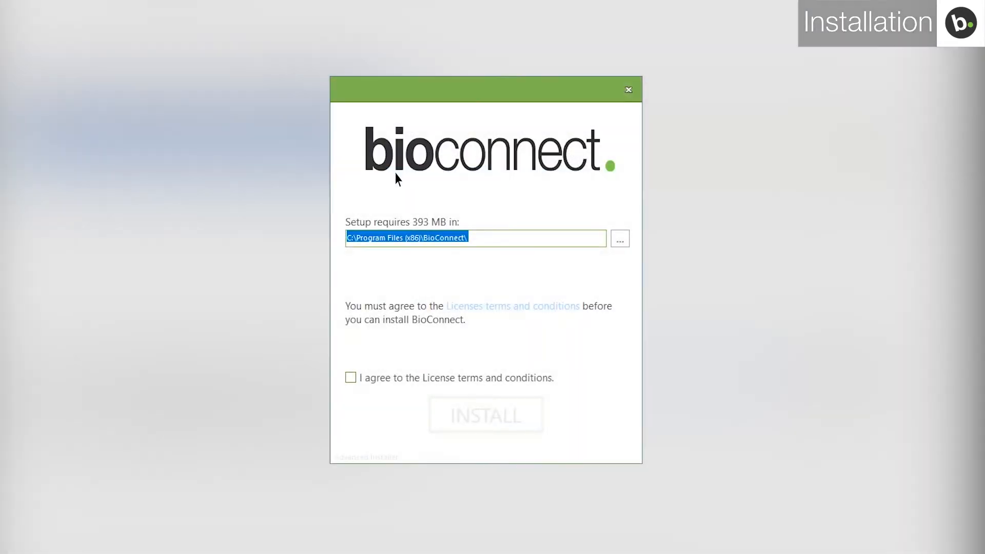
{"action": "left_click", "coordinate": [350, 378]}
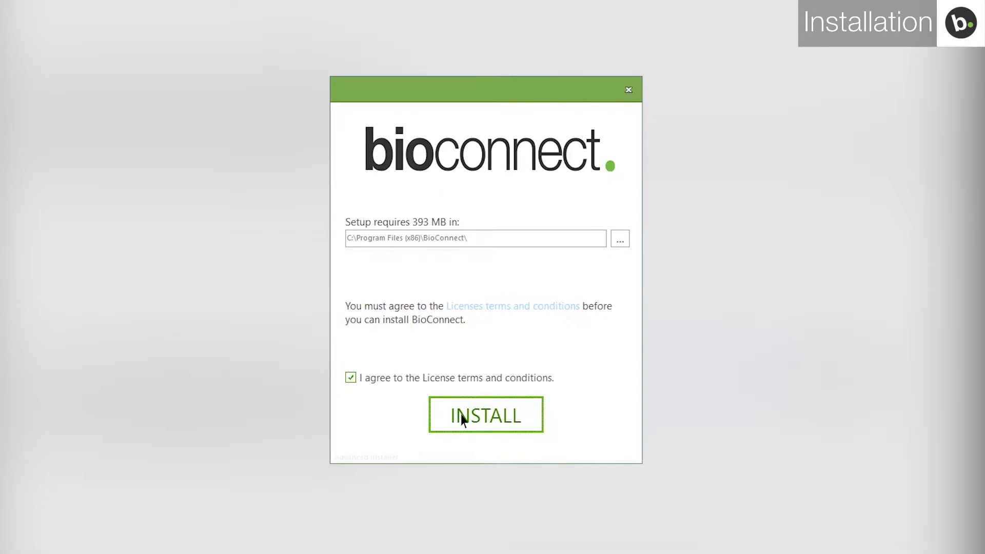
{"action": "left_click", "coordinate": [485, 414]}
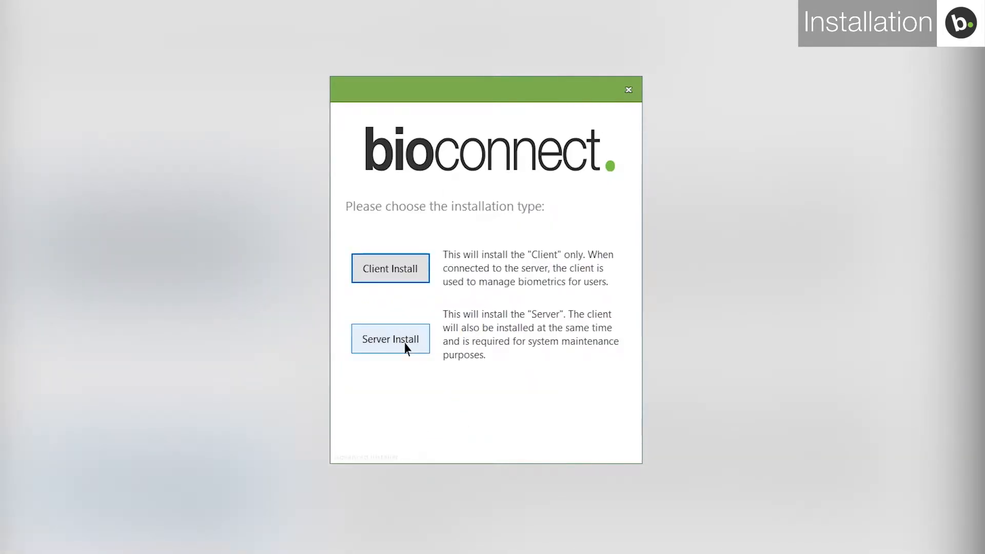
- Install BioConnect as a Server with all four components, then launch it
{"action": "left_click", "coordinate": [389, 339]}
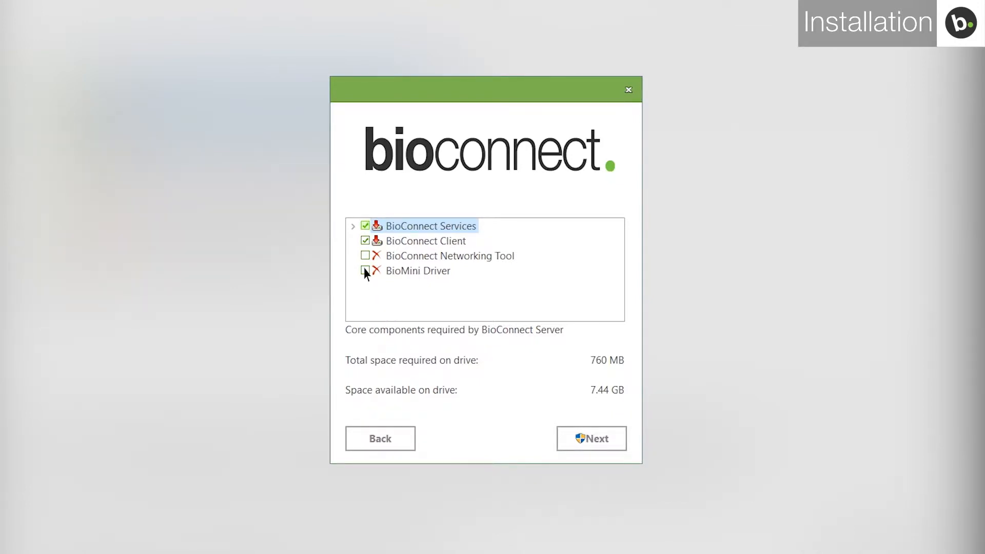
{"action": "left_click", "coordinate": [366, 255]}
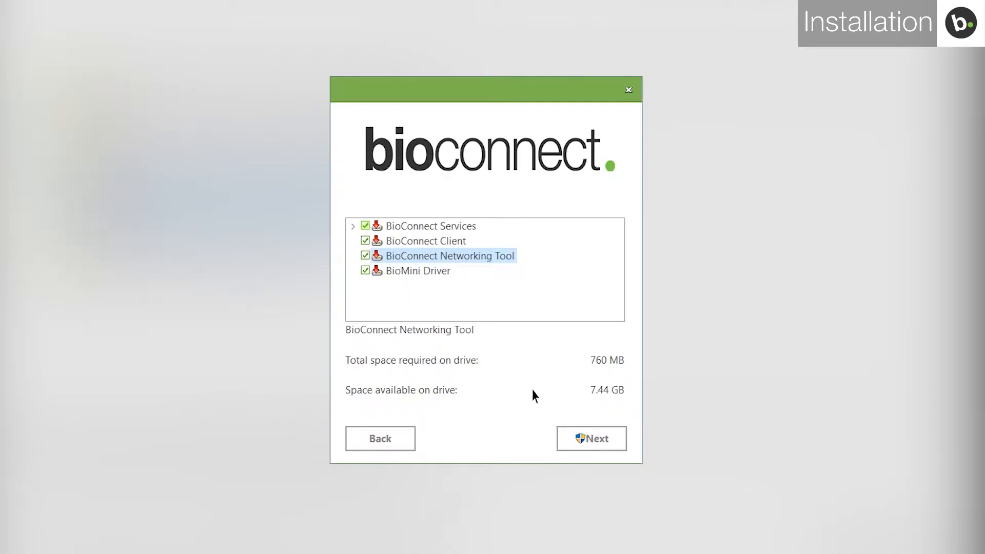
{"action": "left_click", "coordinate": [590, 438]}
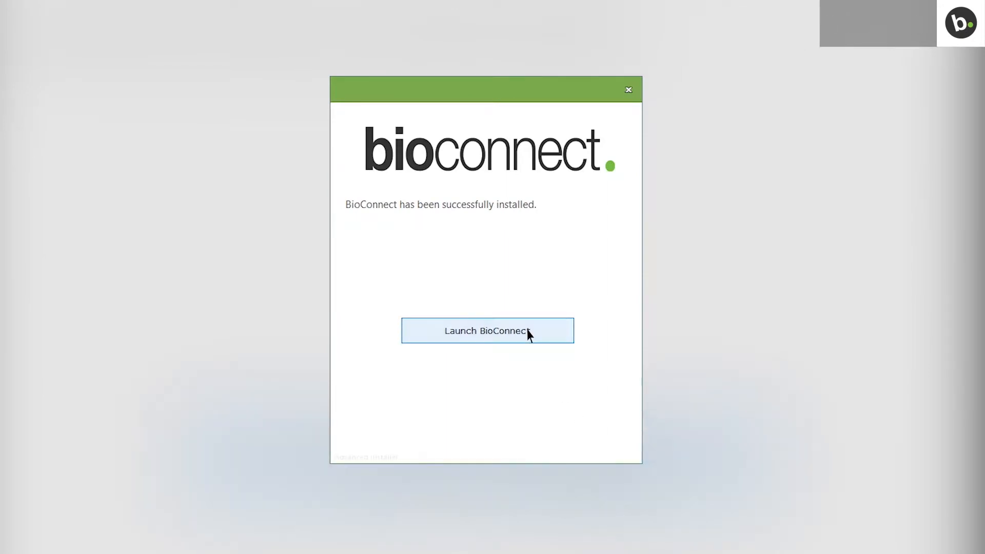
{"action": "left_click", "coordinate": [486, 331]}
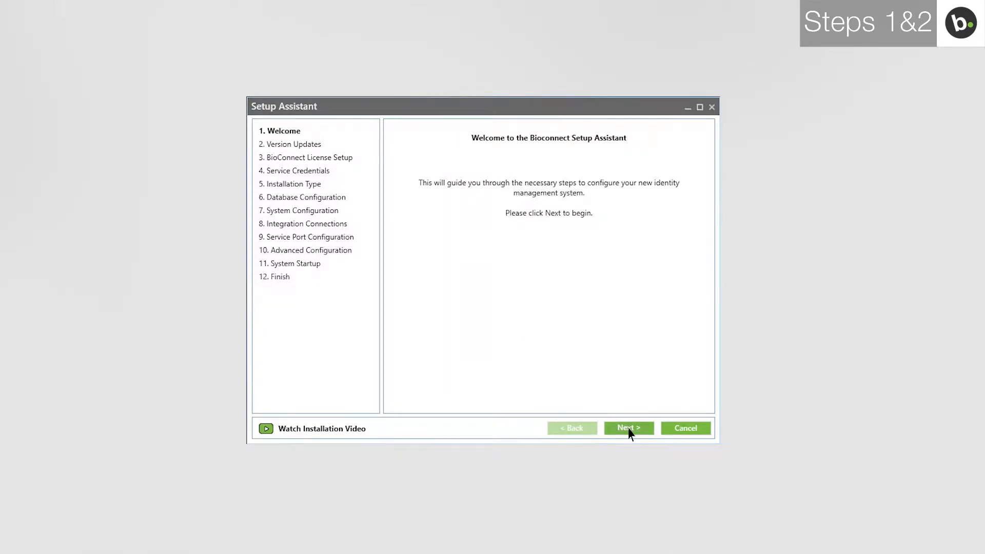
- Skip the welcome and release notes, create a Trial license, and continue
{"action": "left_click", "coordinate": [628, 428]}
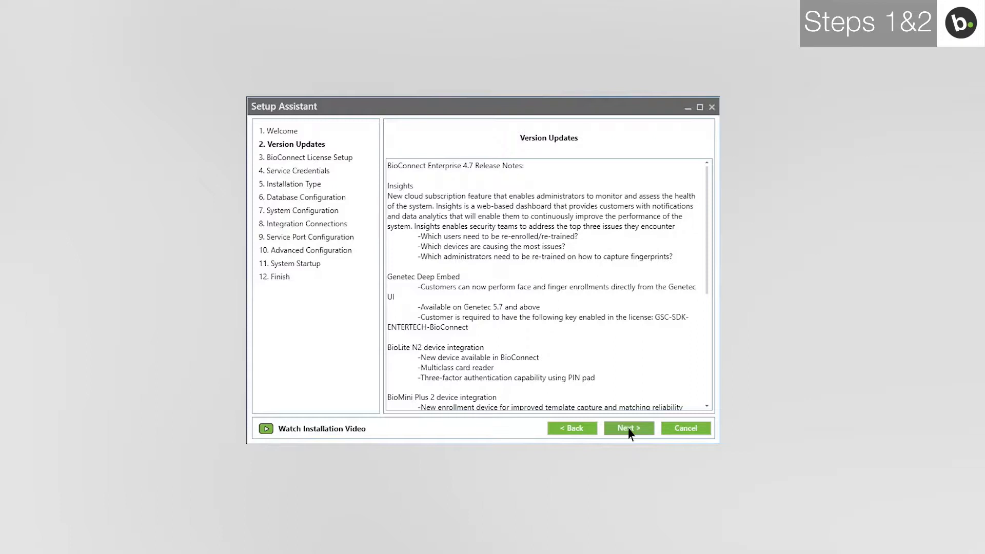
{"action": "left_click", "coordinate": [628, 428]}
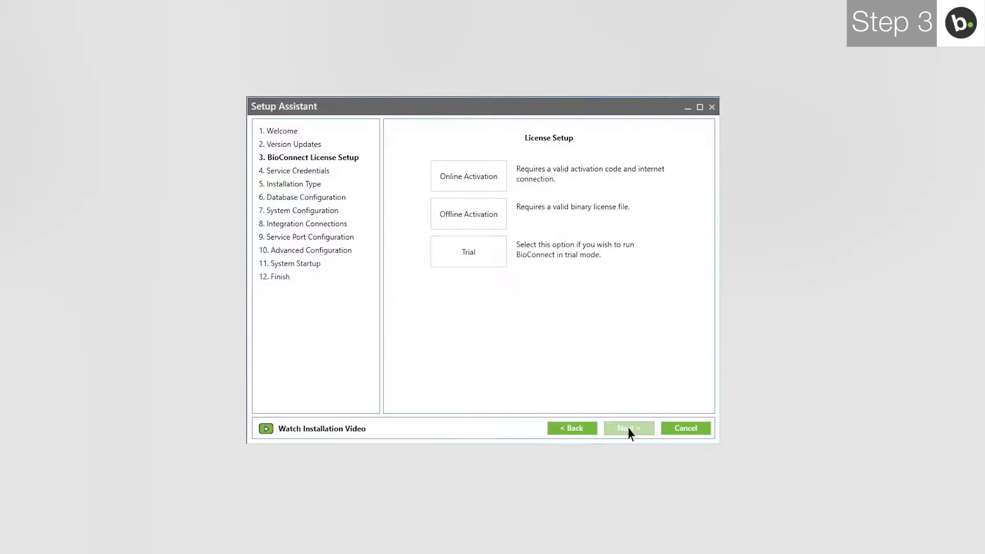
{"action": "left_click", "coordinate": [468, 252]}
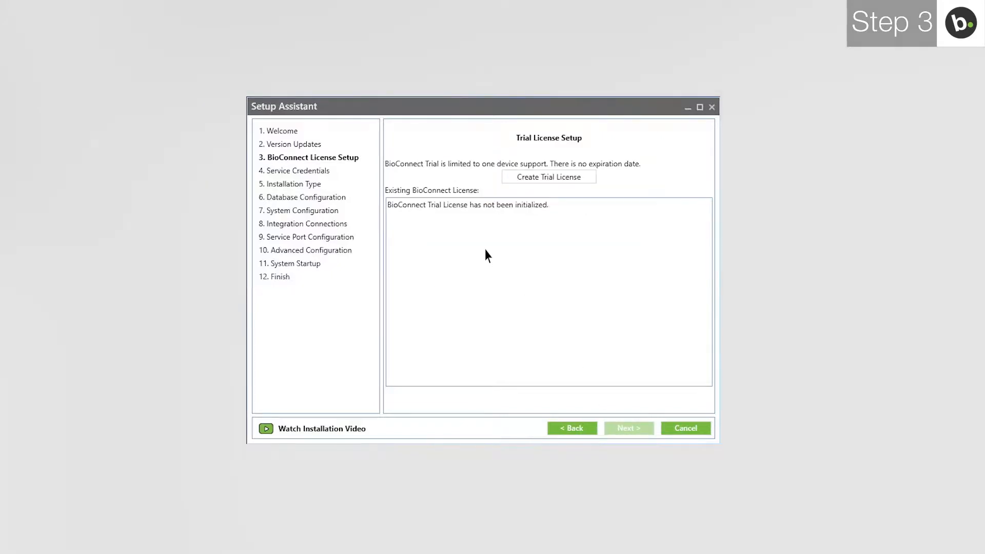
{"action": "left_click", "coordinate": [548, 176]}
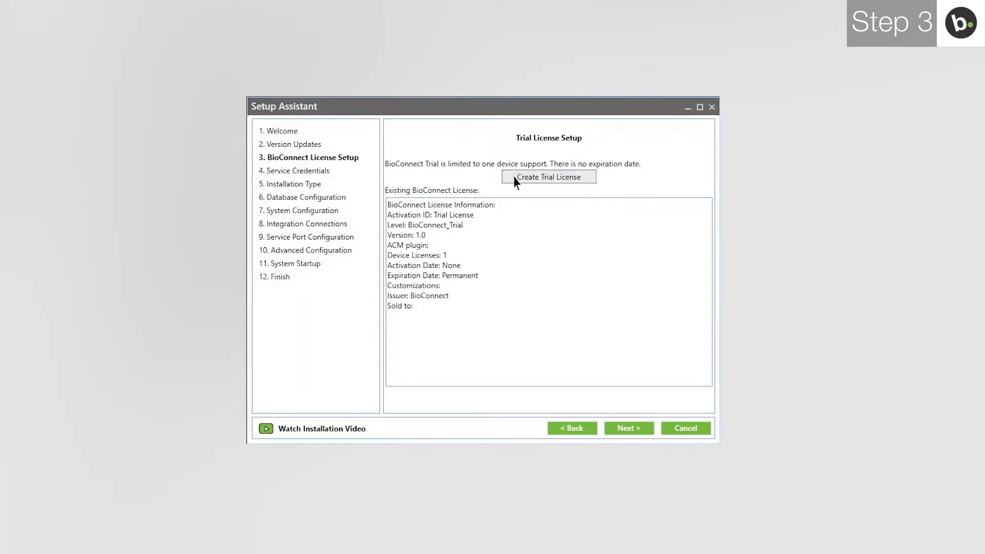
{"action": "left_click", "coordinate": [628, 428]}
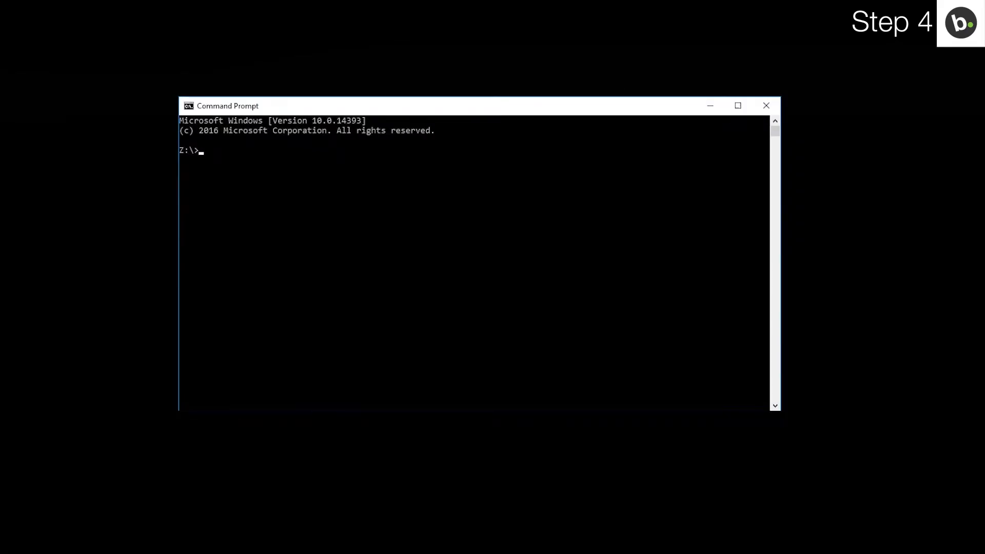
{"action": "type", "text": "whoami"}
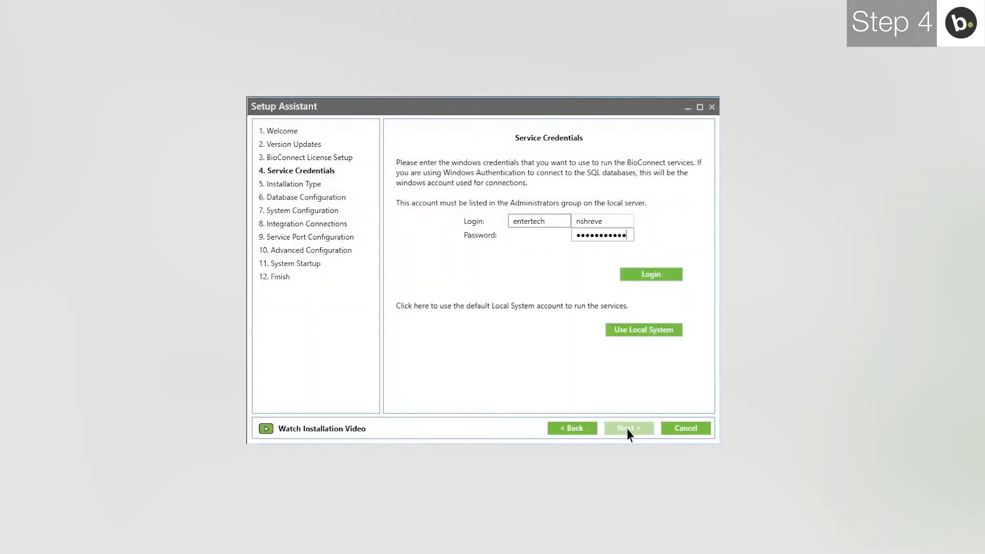
{"action": "mouse_move", "coordinate": [650, 277]}
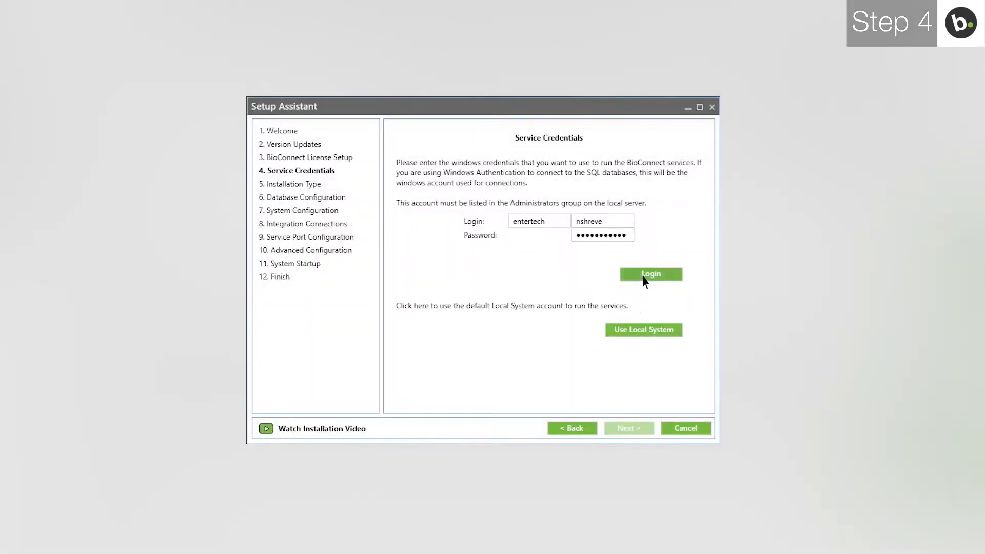
- Log in with the entered Windows administrator credentials, acknowledge success, and reach Installation Type
{"action": "left_click", "coordinate": [650, 274]}
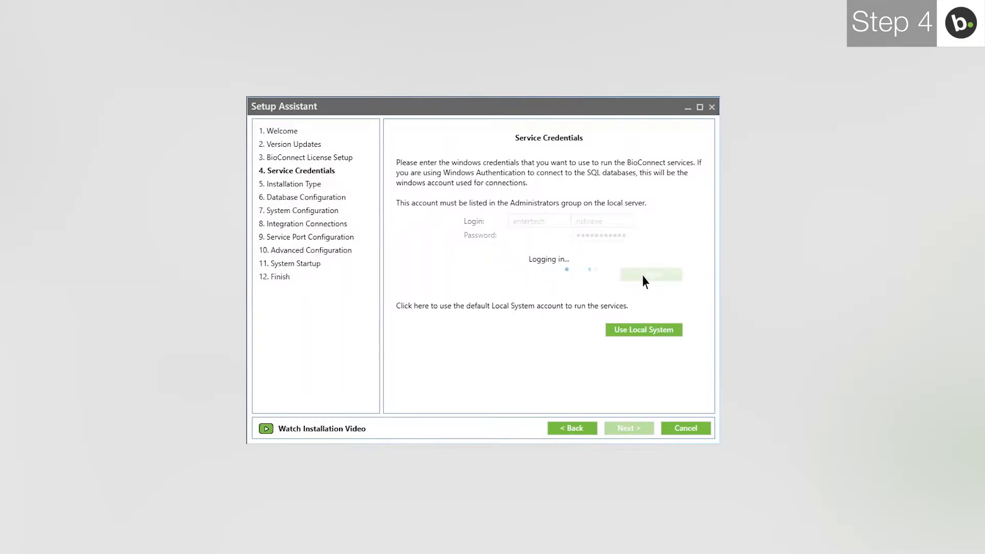
{"action": "left_click", "coordinate": [650, 275]}
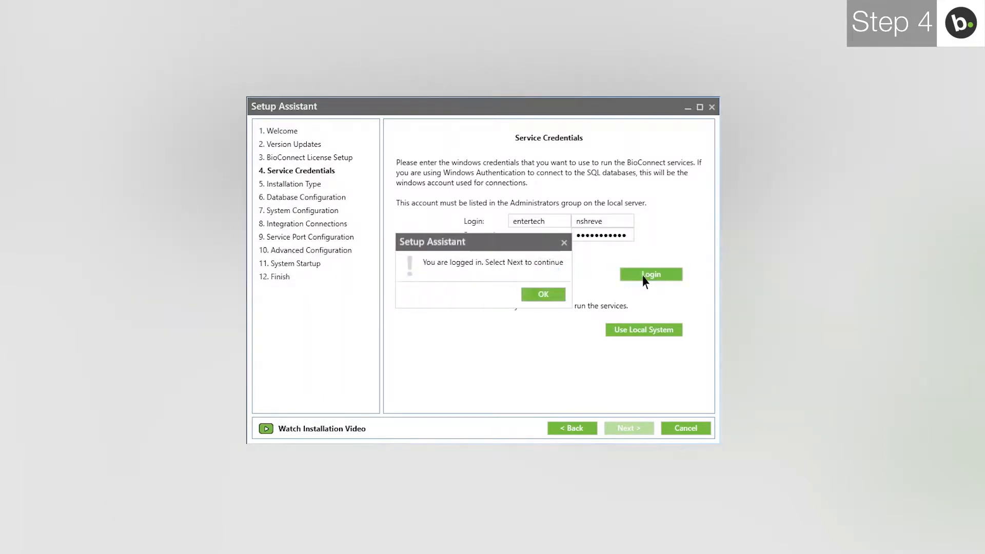
{"action": "left_click", "coordinate": [542, 294]}
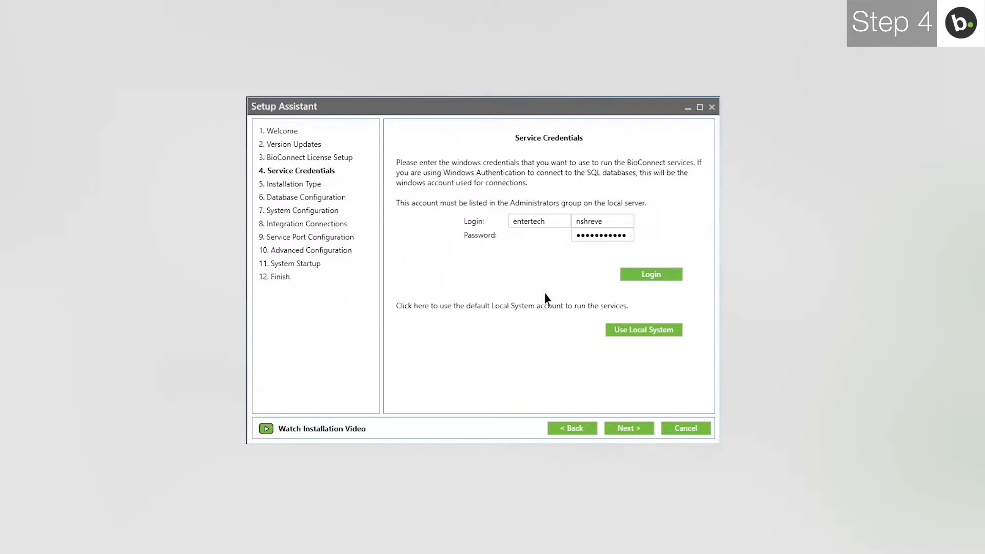
{"action": "left_click", "coordinate": [628, 428]}
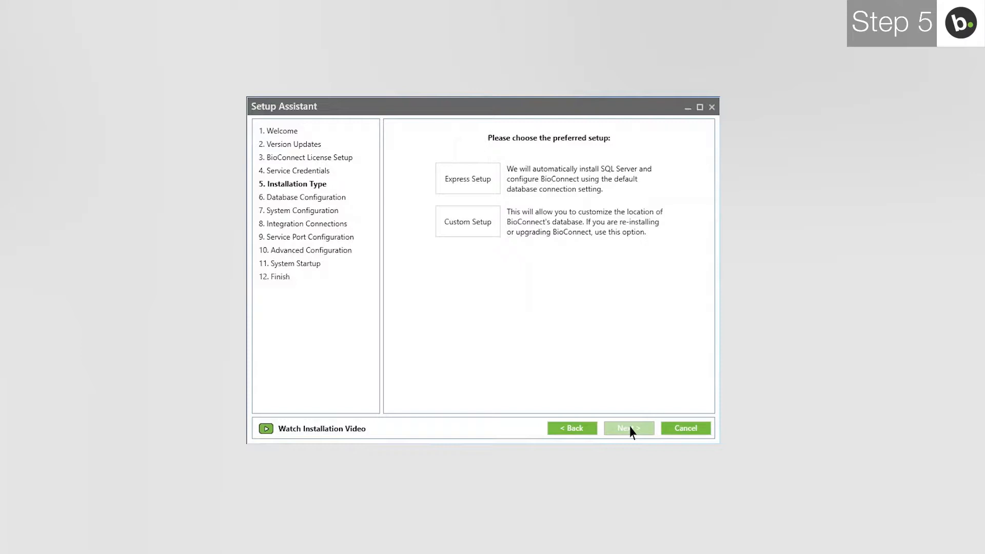
{"action": "left_click", "coordinate": [628, 428]}
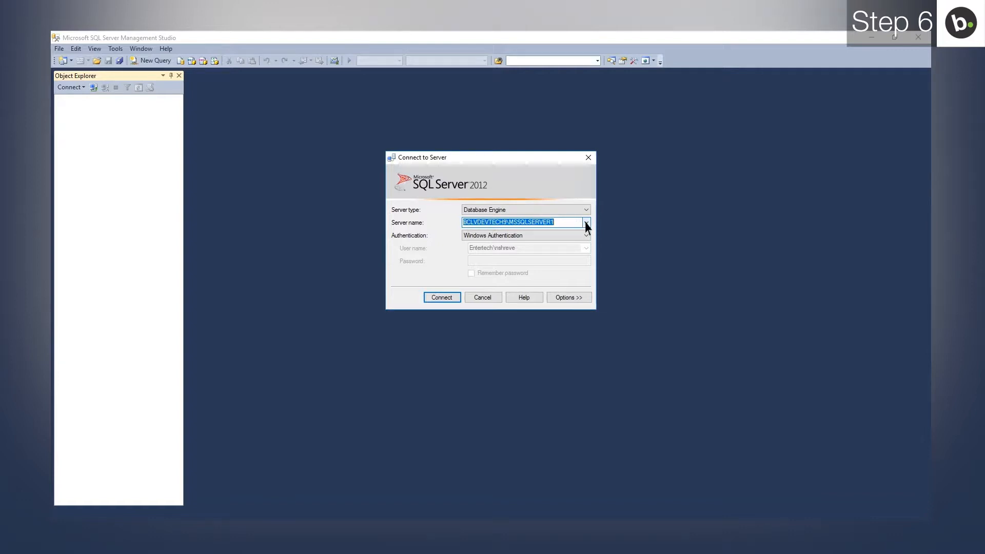
- Connect to the BCLVDEVTECH9\BIOCONNECT database engine instance
{"action": "left_click", "coordinate": [585, 222]}
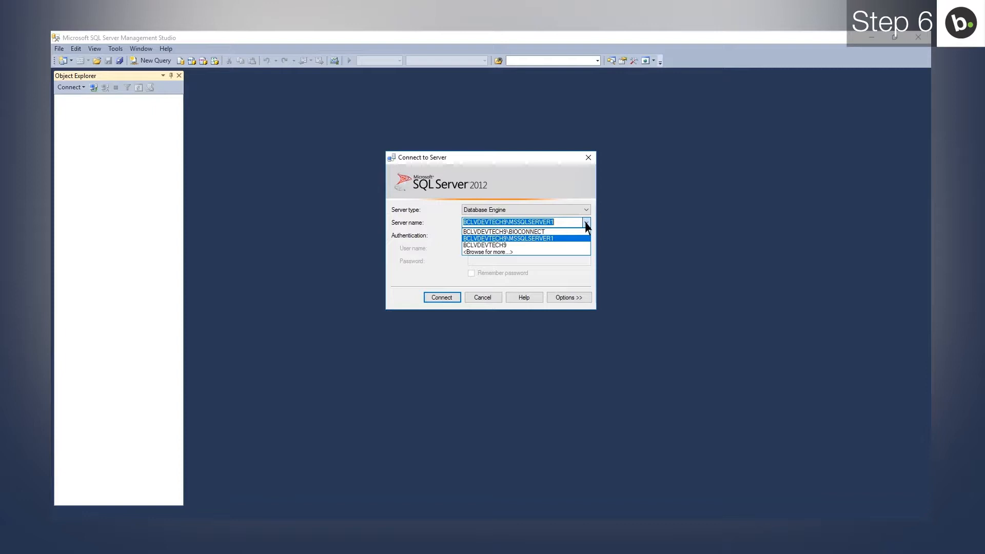
{"action": "mouse_move", "coordinate": [573, 236]}
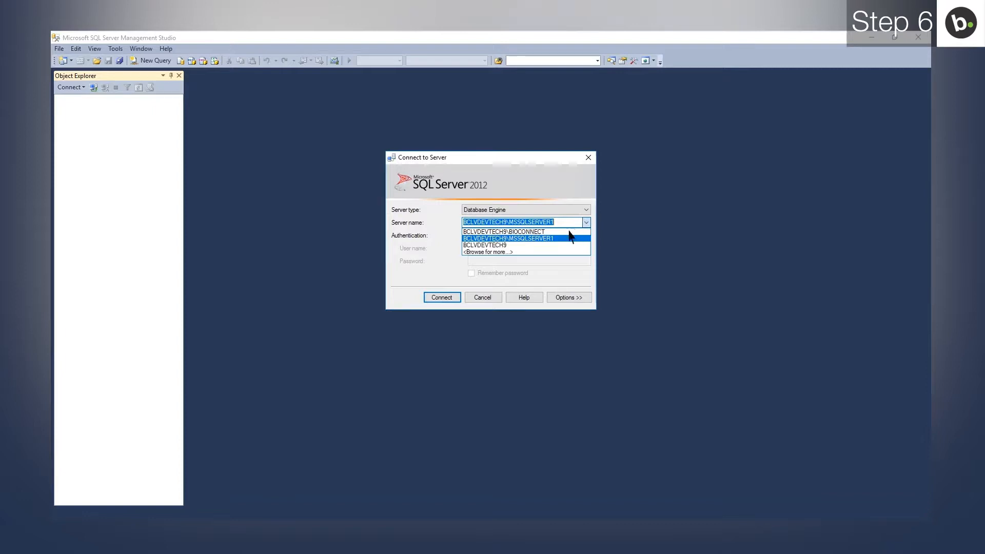
{"action": "left_click", "coordinate": [504, 232]}
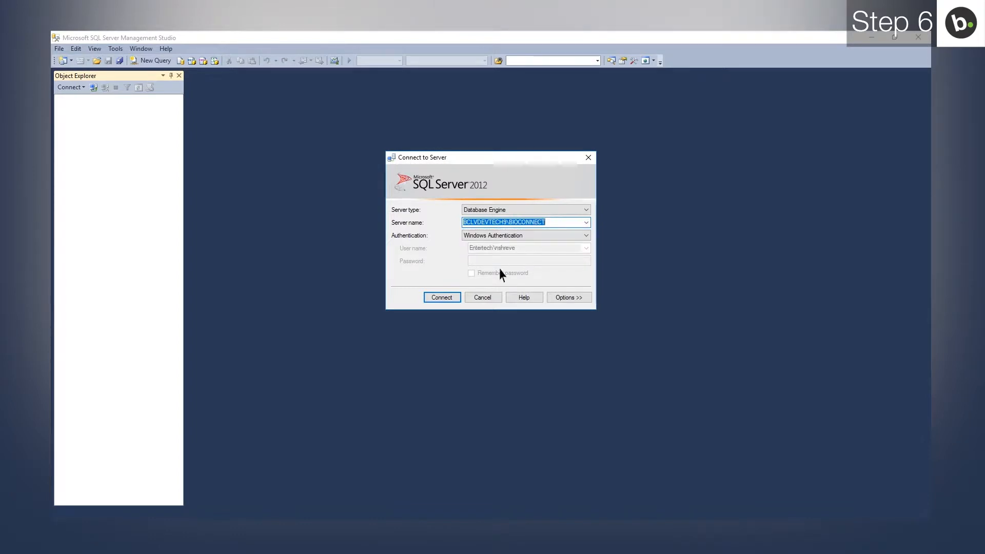
{"action": "left_click", "coordinate": [441, 297]}
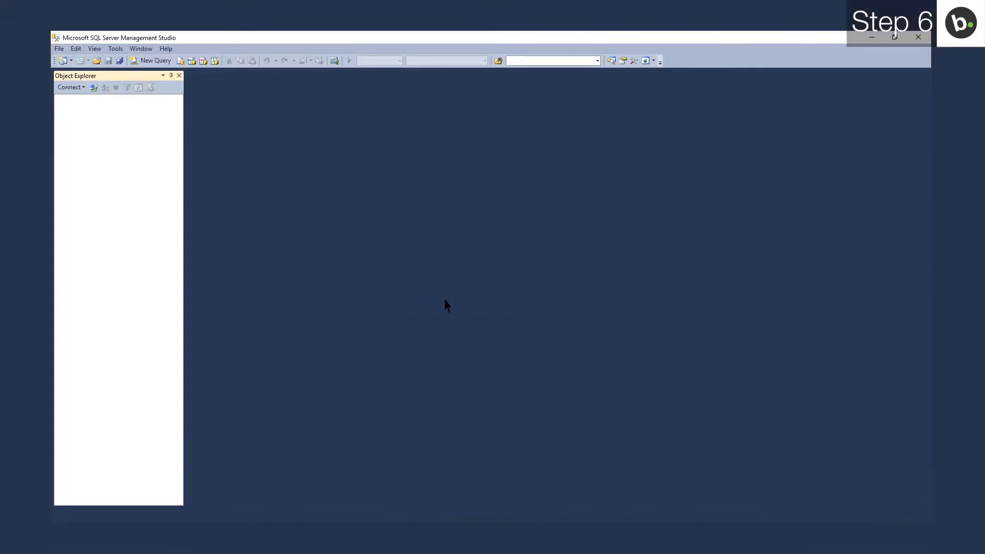
- Open the Properties of the BIOCONNECT server from Object Explorer
{"action": "left_click", "coordinate": [69, 87]}
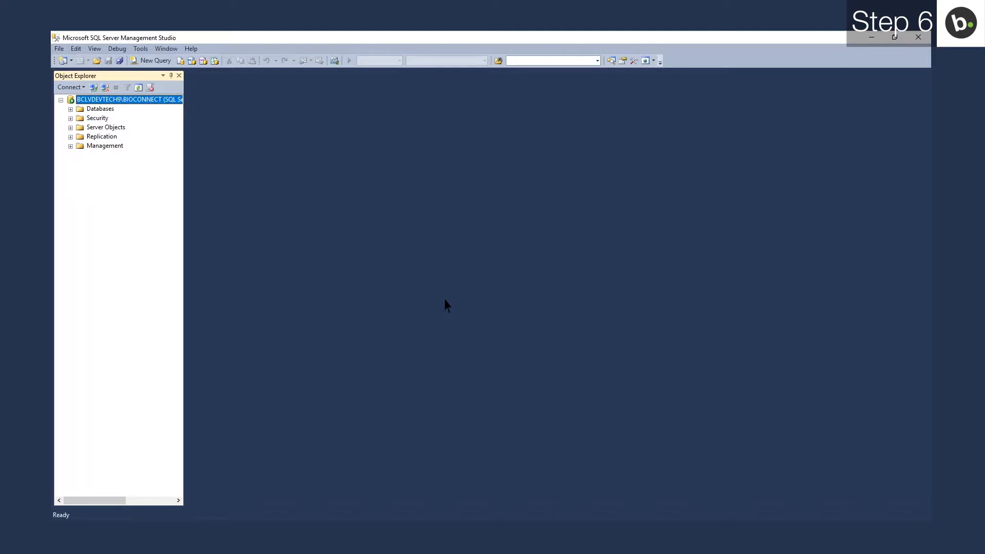
{"action": "right_click", "coordinate": [129, 99]}
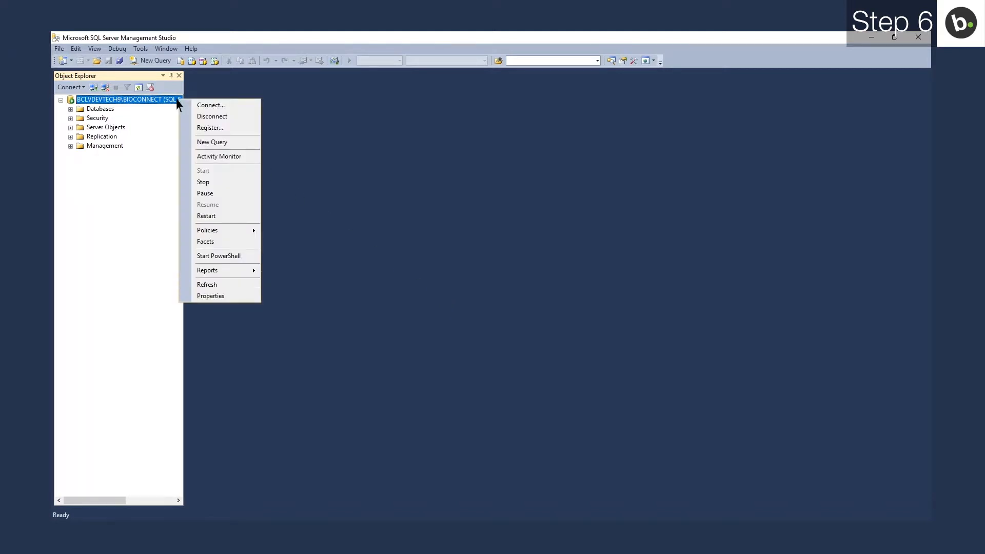
{"action": "mouse_move", "coordinate": [210, 296]}
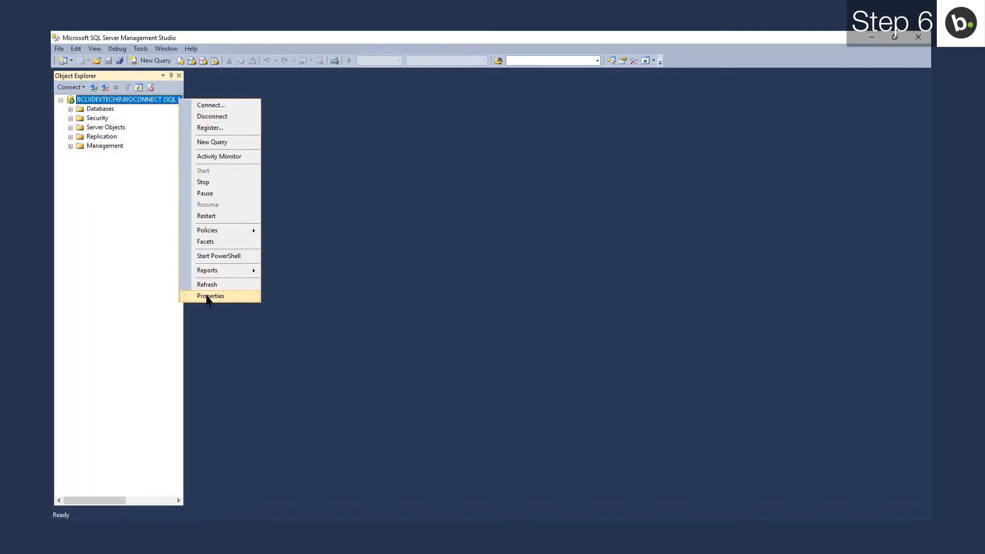
{"action": "left_click", "coordinate": [210, 296]}
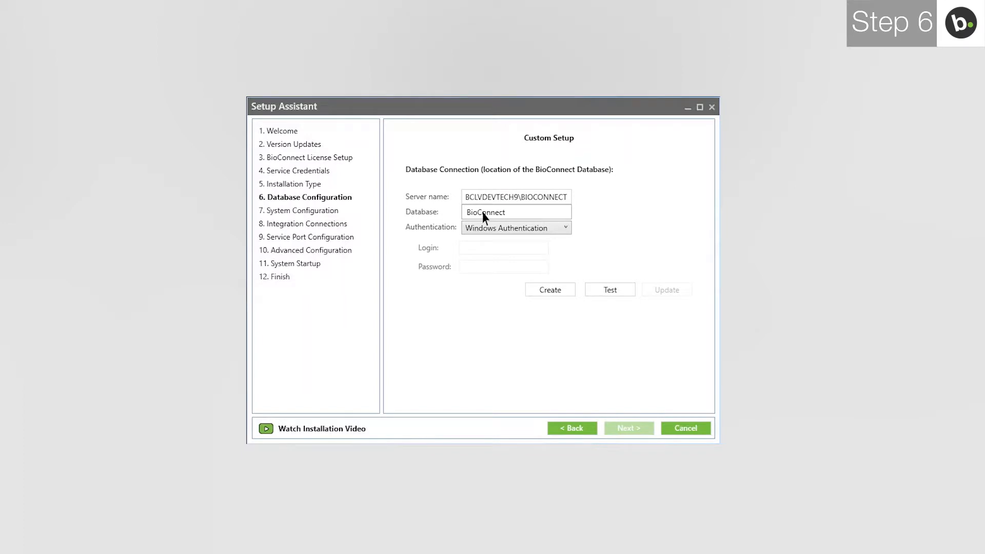
- Rename the database to BioConnect5, create and test it, then update the connection string
{"action": "type", "text": "5"}
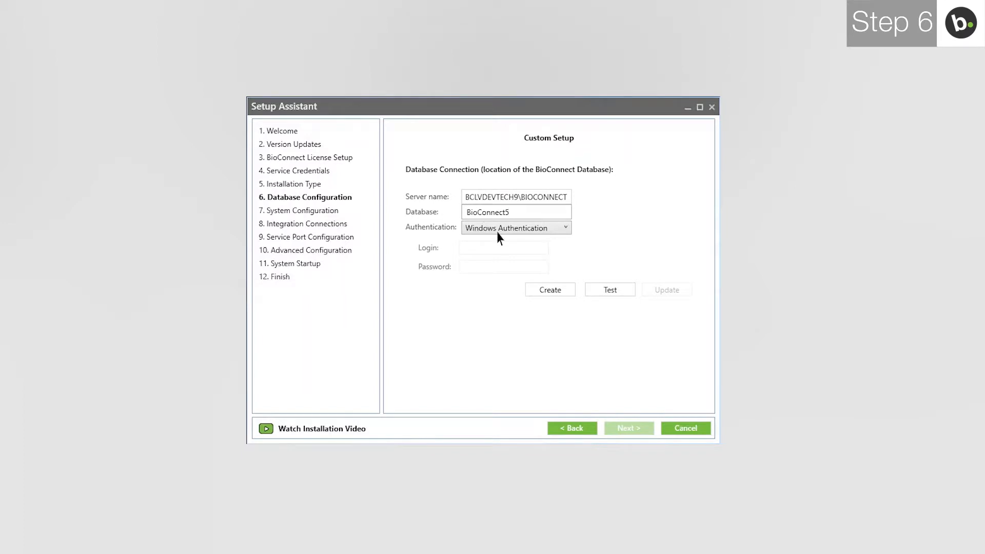
{"action": "left_click", "coordinate": [549, 289]}
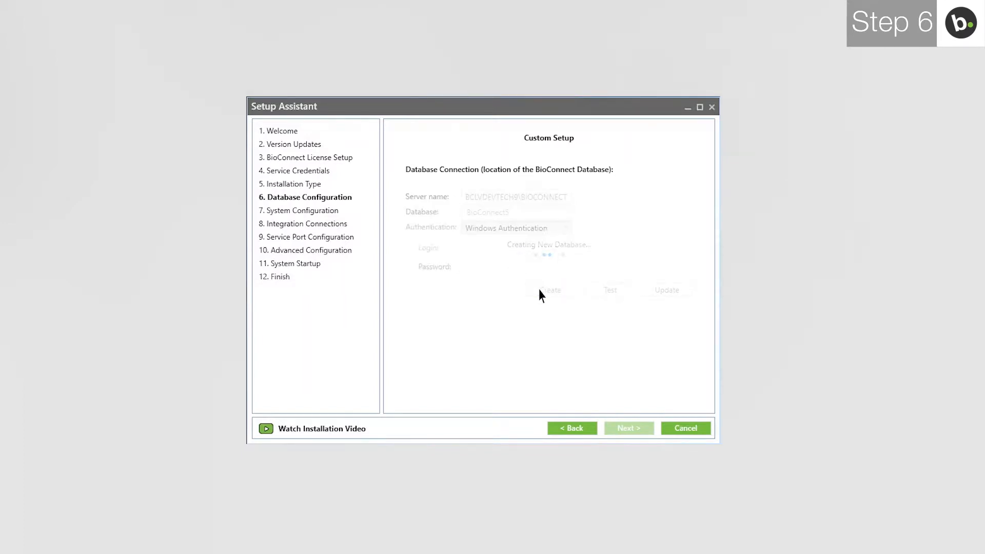
{"action": "left_click", "coordinate": [549, 289]}
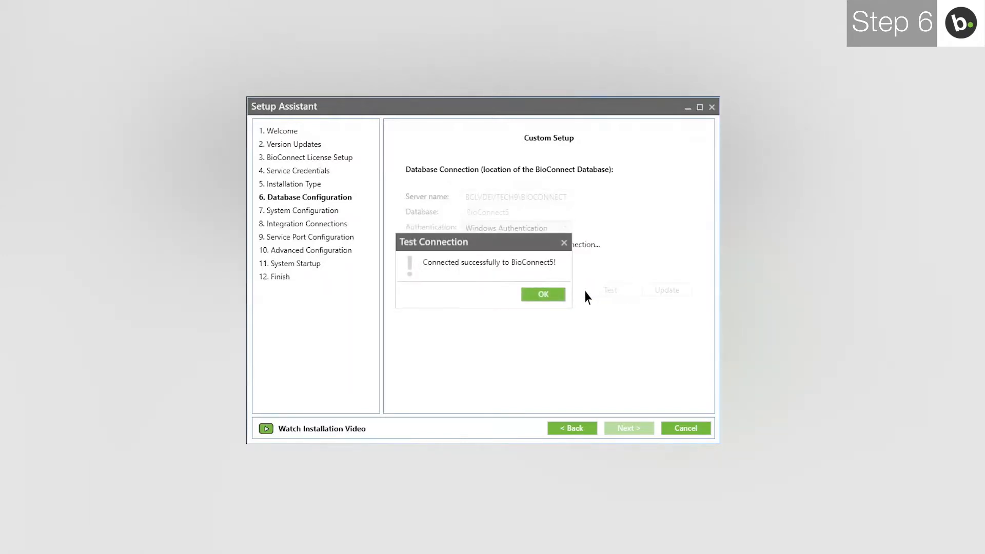
{"action": "left_click", "coordinate": [542, 294]}
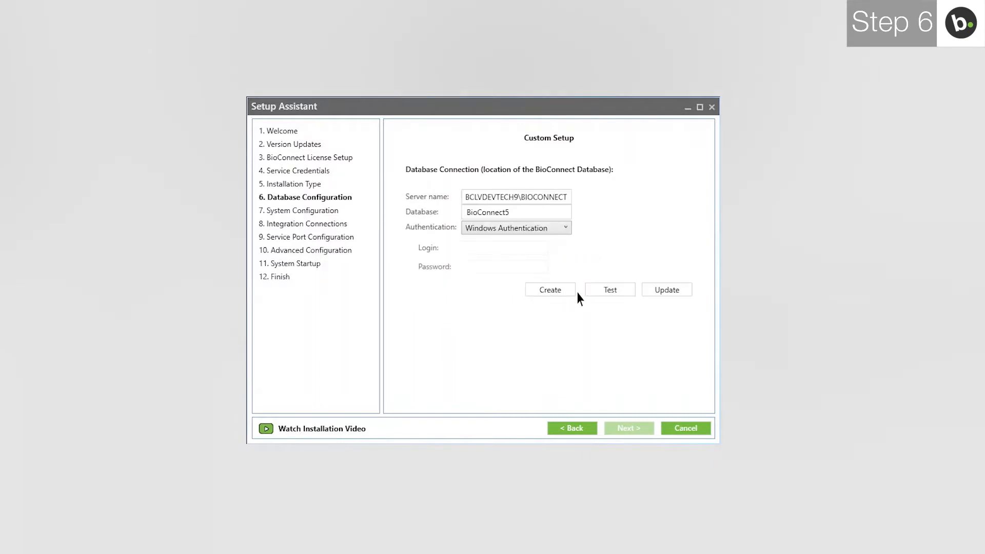
{"action": "left_click", "coordinate": [666, 289]}
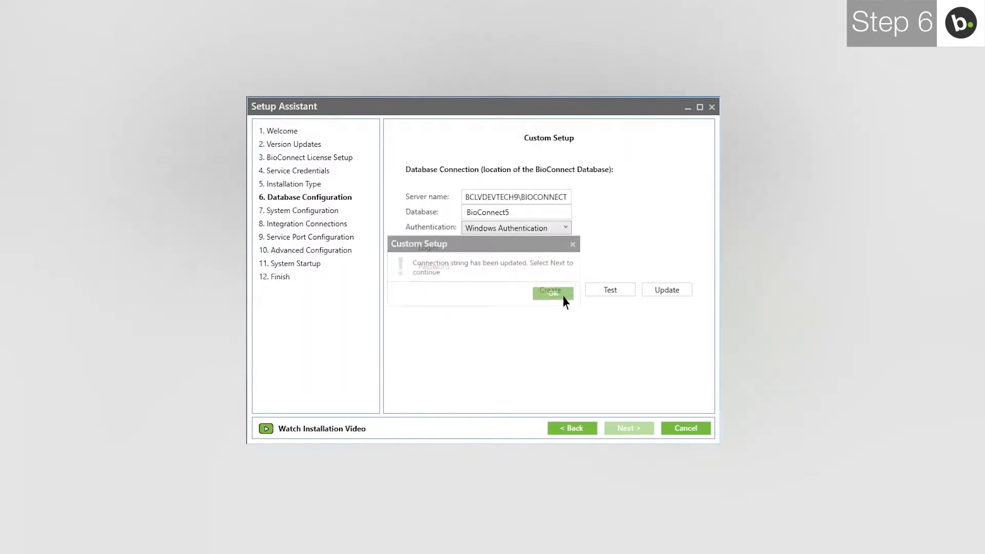
{"action": "left_click", "coordinate": [552, 293]}
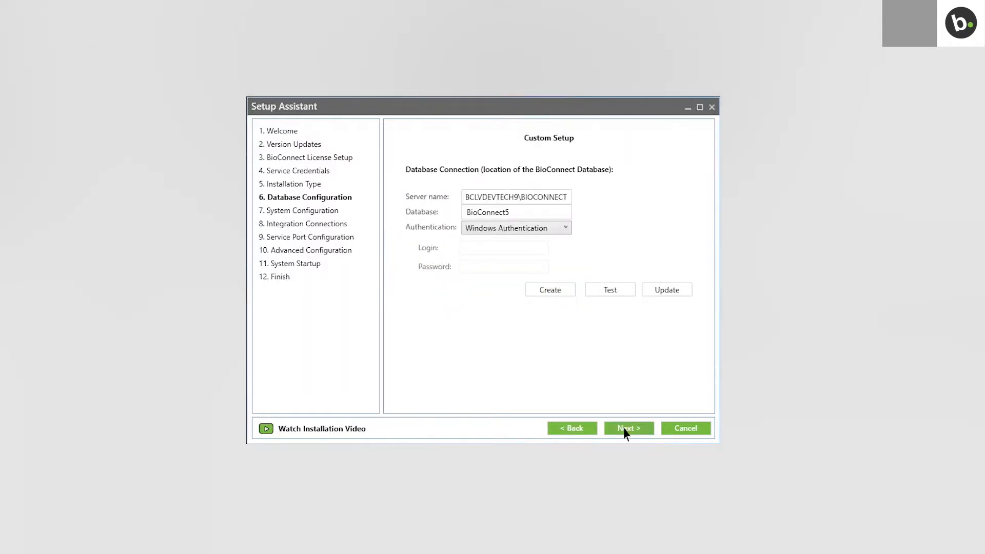
- Keep the default System Configuration and select Paxton Net2 under ACM Selection
{"action": "left_click", "coordinate": [628, 428]}
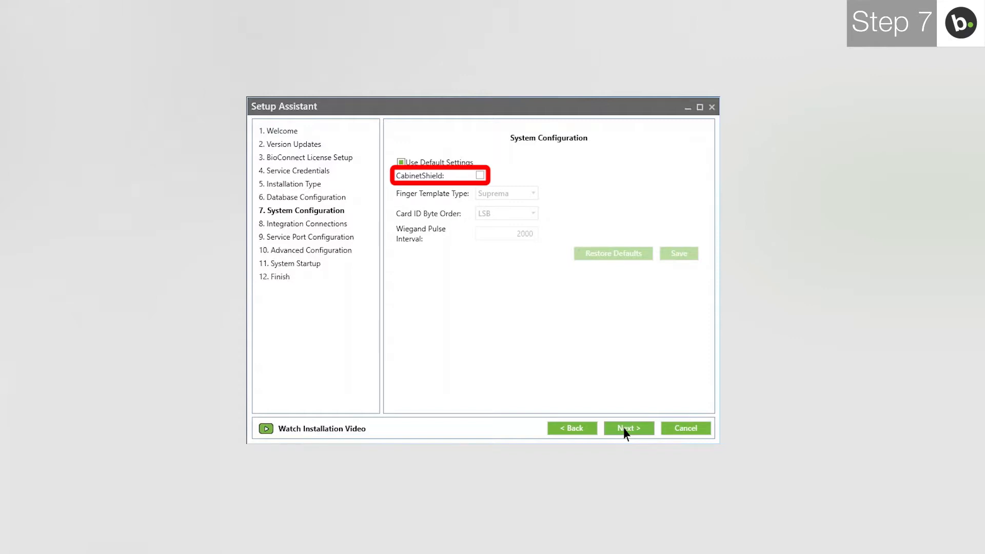
{"action": "left_click", "coordinate": [628, 428]}
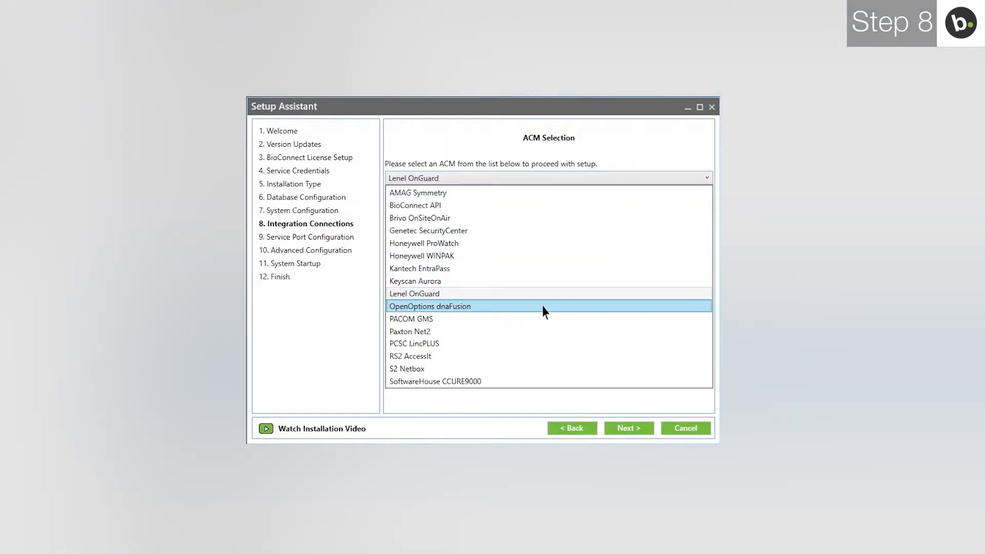
{"action": "left_click", "coordinate": [409, 331]}
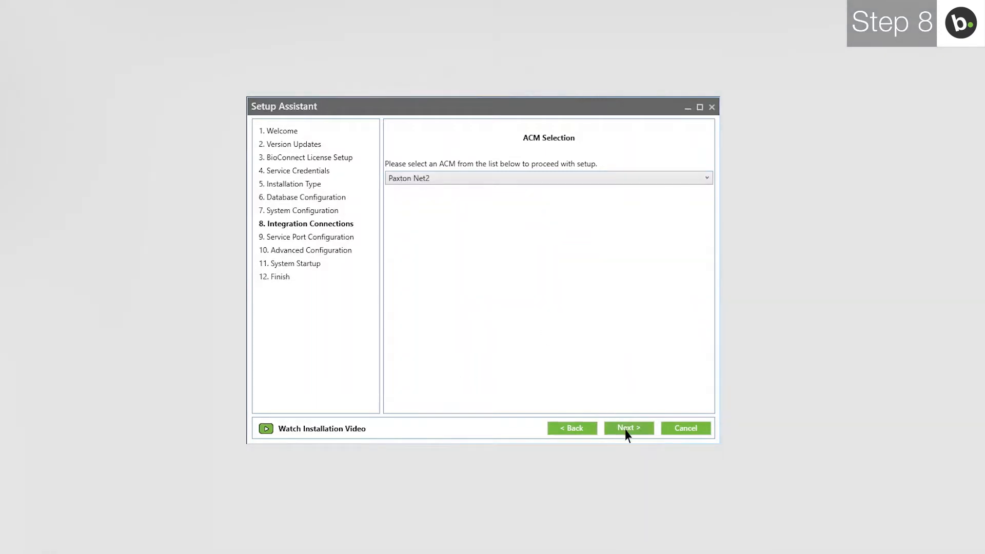
- Enter Net2 server BCLVDEVNET2 and the 'System eng…' operator name
{"action": "left_click", "coordinate": [627, 428]}
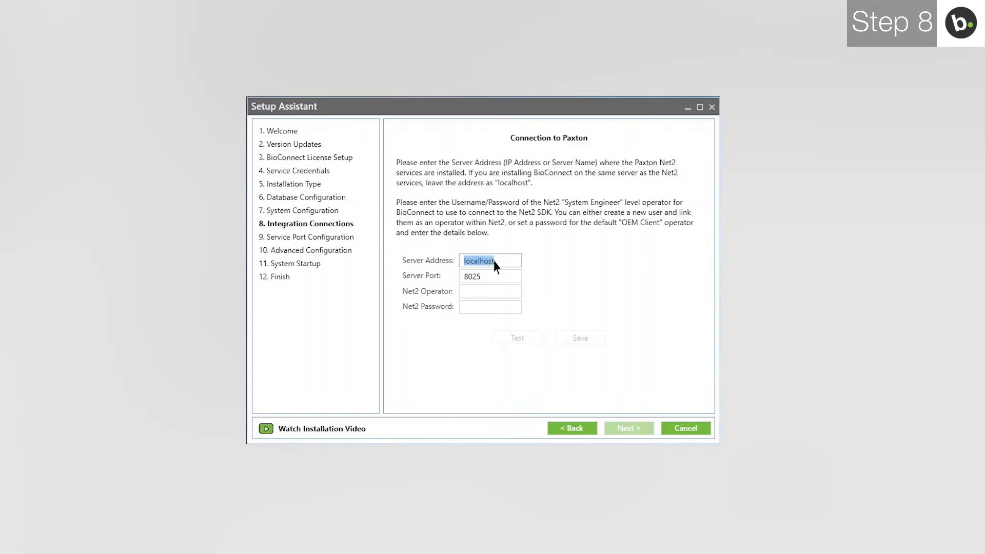
{"action": "type", "text": "BCLVDEVNET2"}
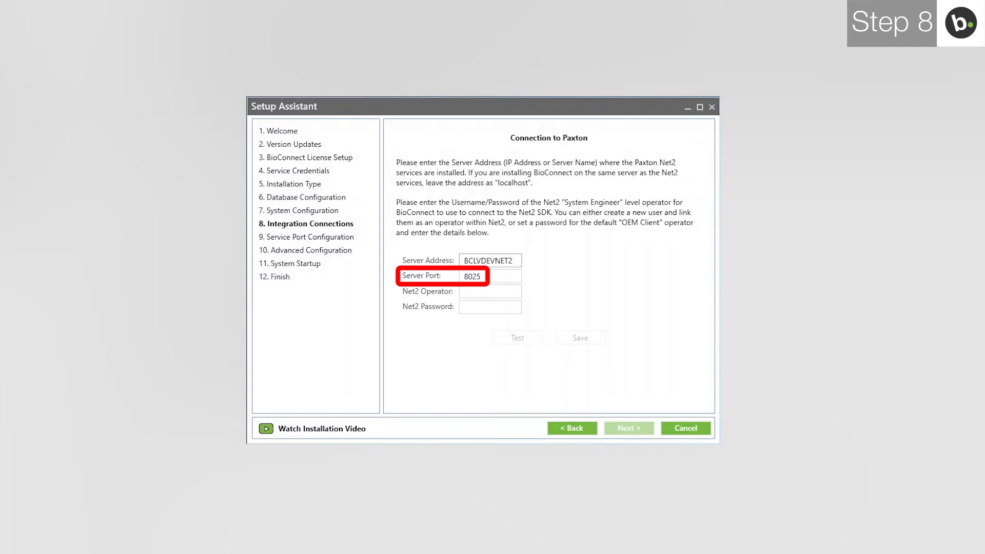
{"action": "left_click", "coordinate": [489, 291]}
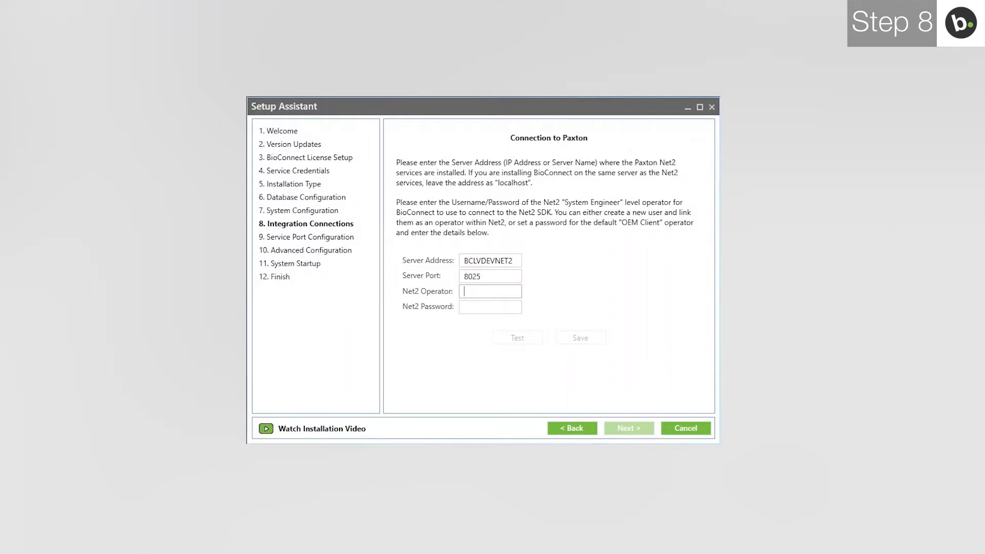
{"action": "type", "text": "System engineer"}
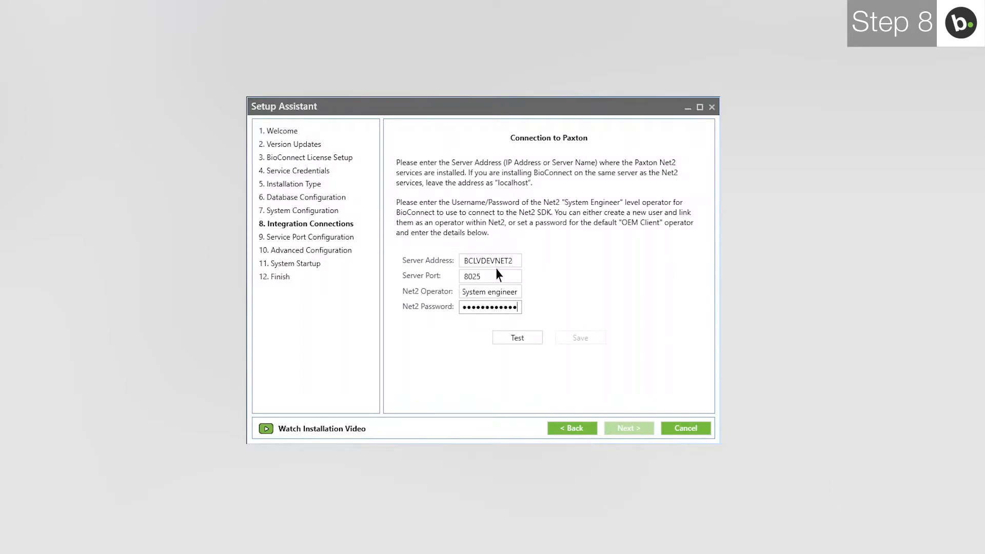
- Test the Paxton Net2 connection successfully and save the settings
{"action": "left_click", "coordinate": [516, 337]}
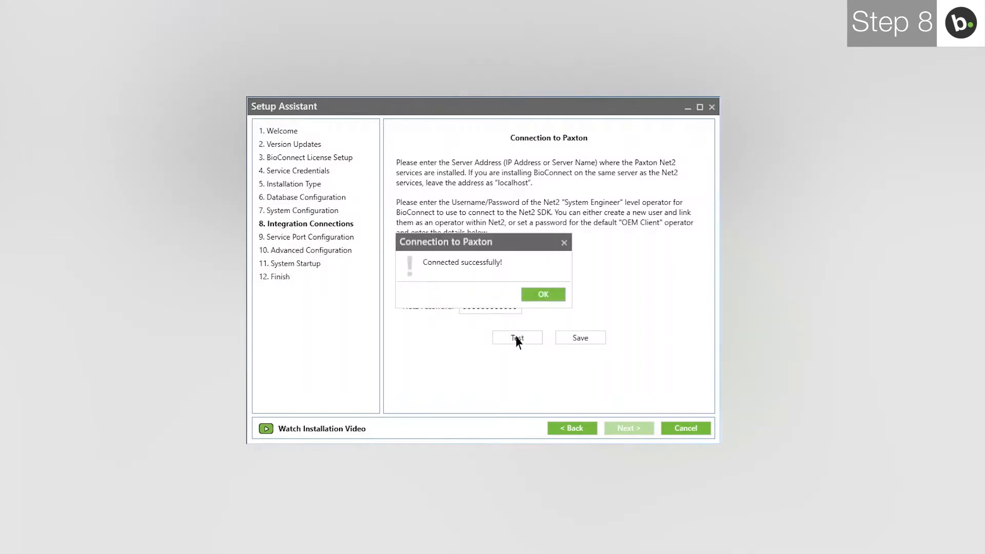
{"action": "left_click", "coordinate": [542, 294]}
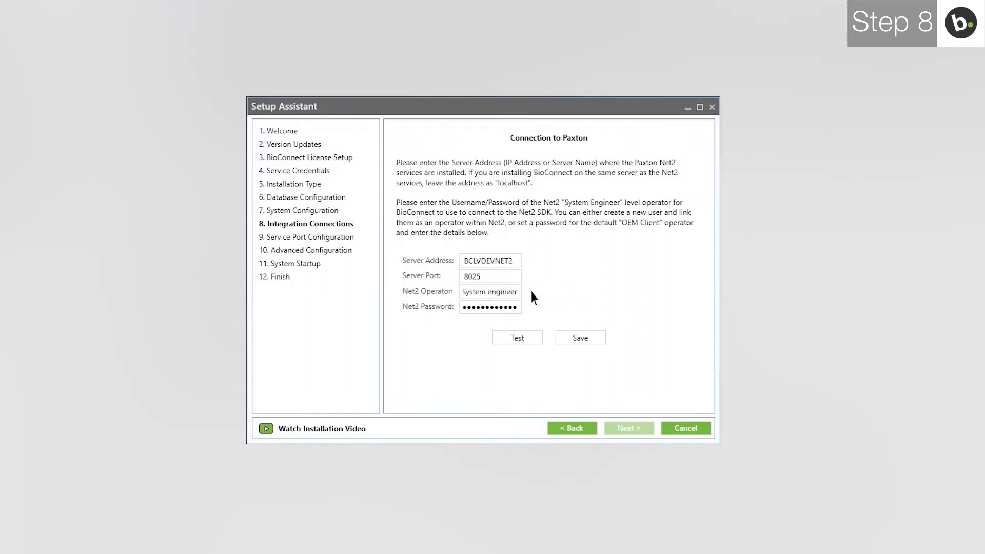
{"action": "left_click", "coordinate": [579, 338]}
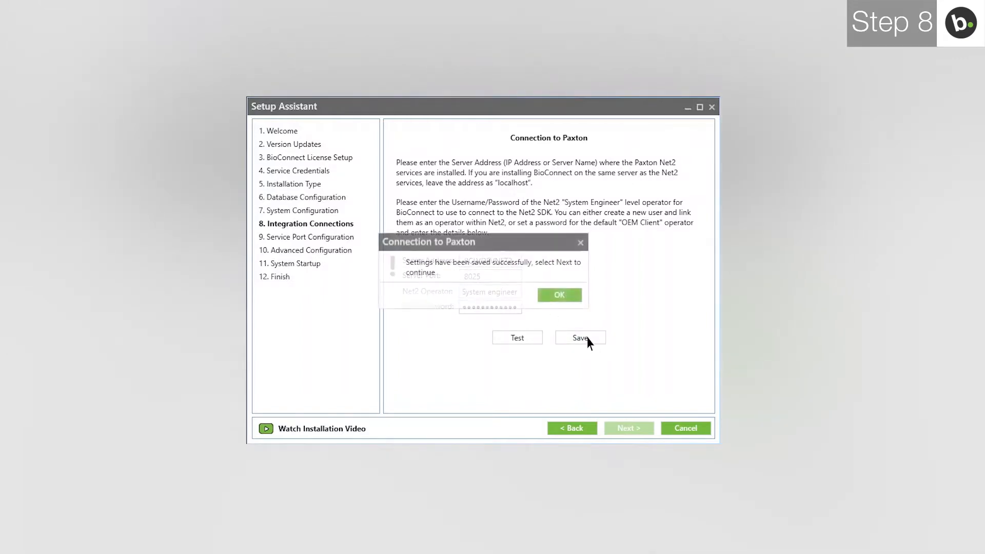
{"action": "left_click", "coordinate": [558, 295]}
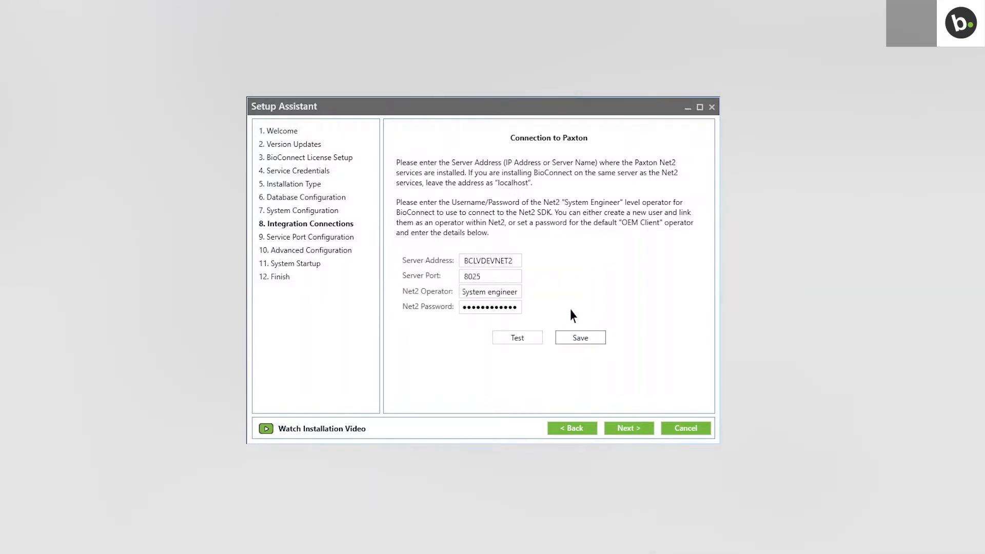
{"action": "left_click", "coordinate": [628, 428]}
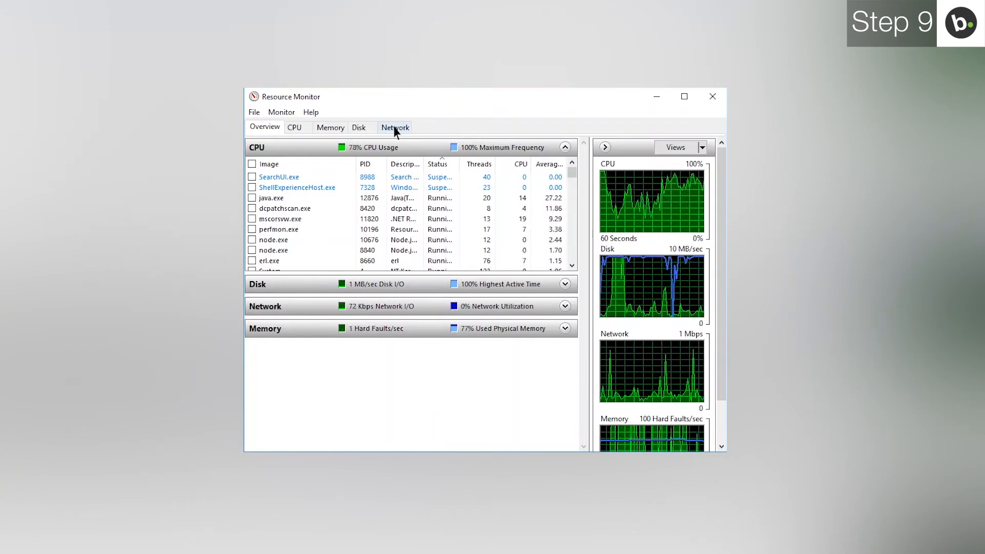
- Switch Resource Monitor to the Network tab to inspect port usage
{"action": "left_click", "coordinate": [395, 126]}
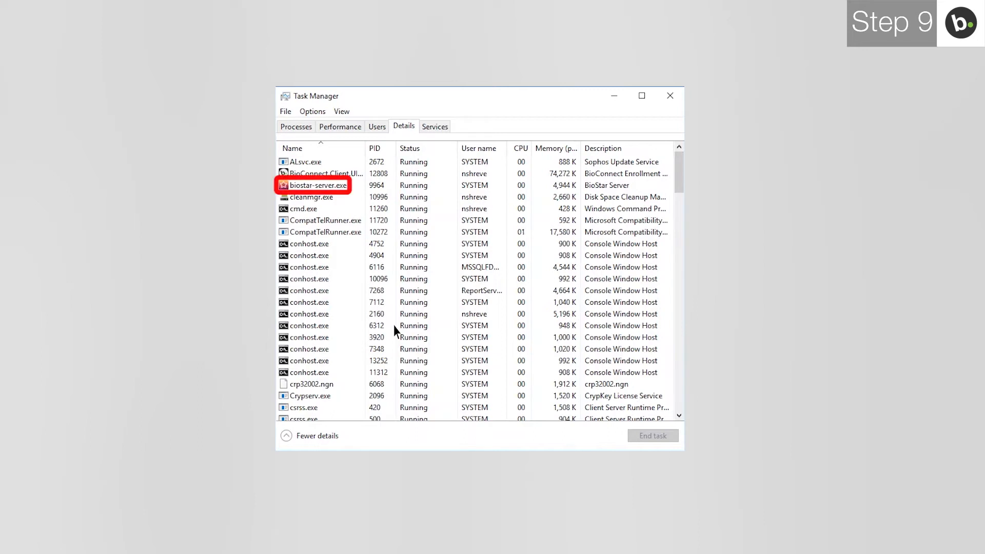
- Select biostar-server.exe in Task Manager's Details tab and end the process
{"action": "left_click", "coordinate": [327, 185]}
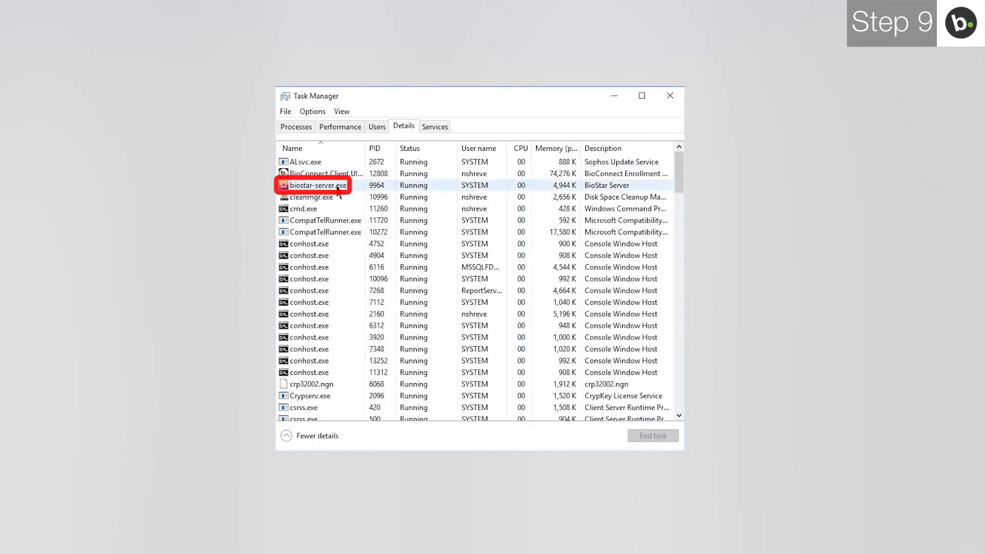
{"action": "left_click", "coordinate": [317, 185]}
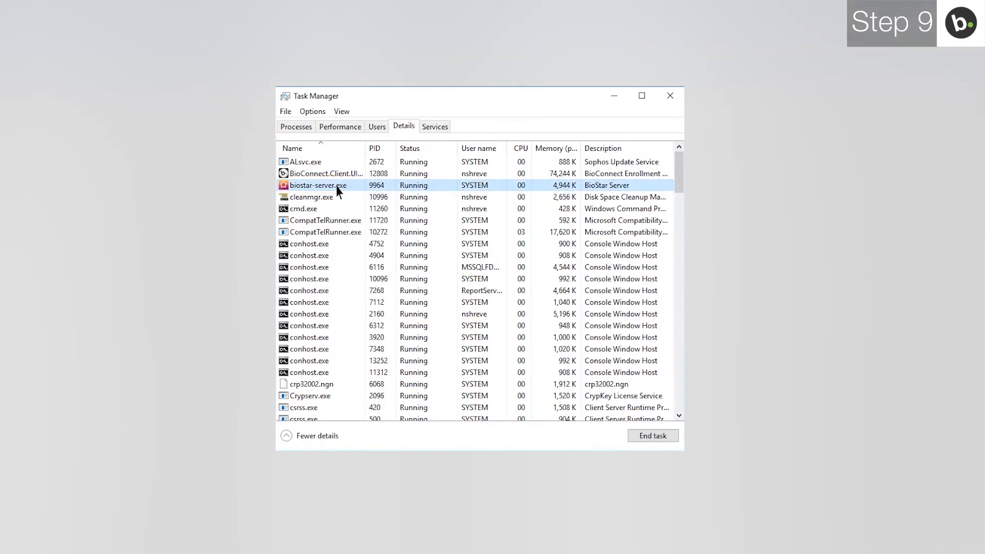
{"action": "left_click", "coordinate": [653, 436]}
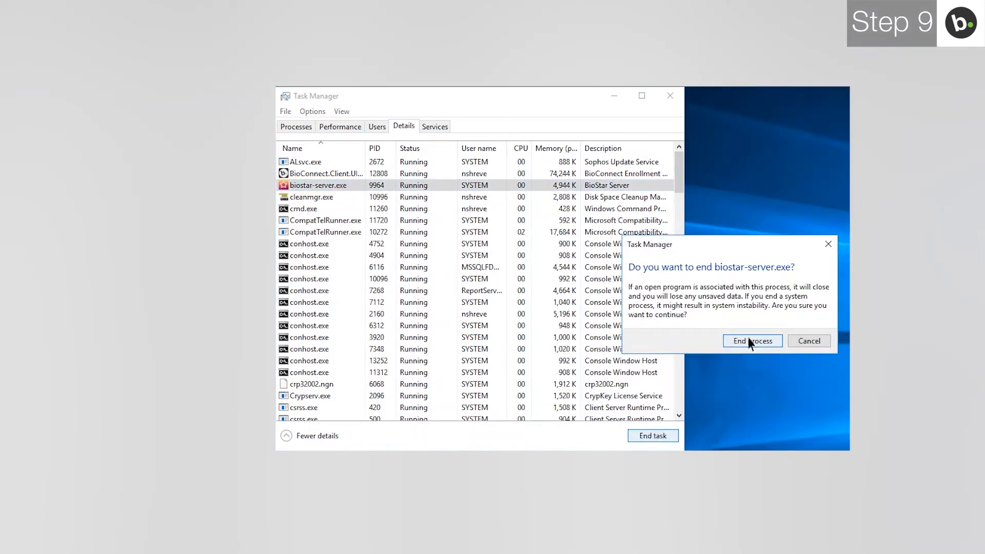
{"action": "left_click", "coordinate": [751, 341]}
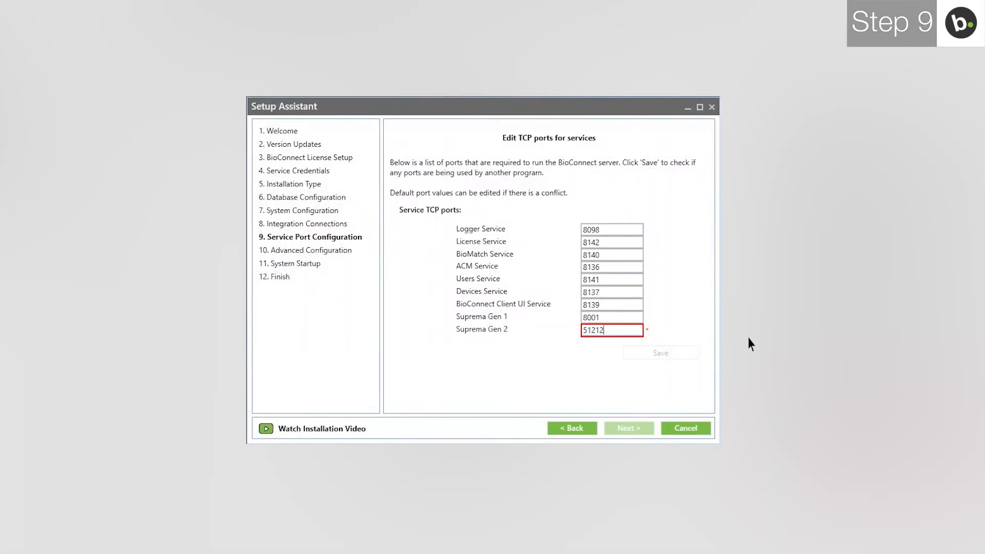
- Save Suprema Gen 2 on port 51212 with no conflict and advance to Advanced Configuration
{"action": "key", "text": "Backspace"}
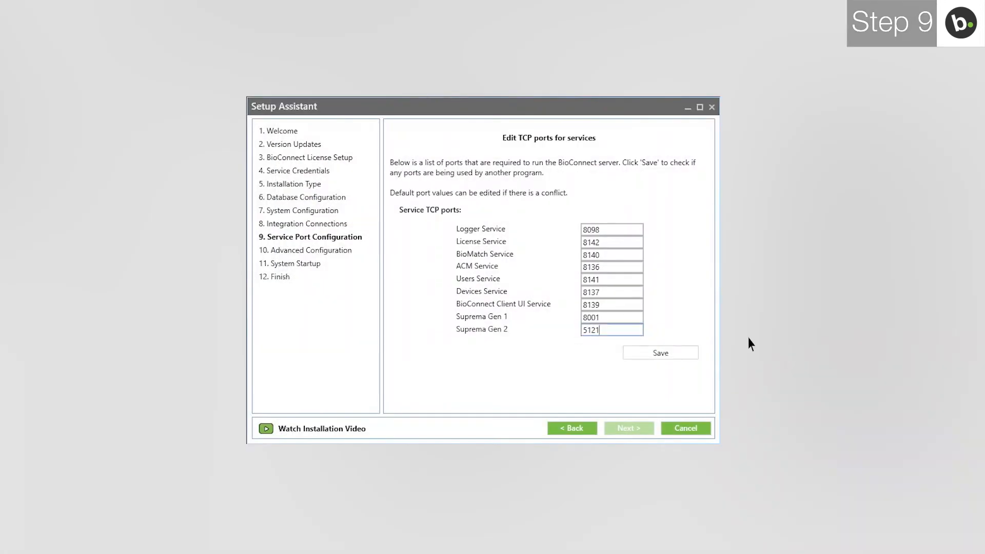
{"action": "type", "text": "2"}
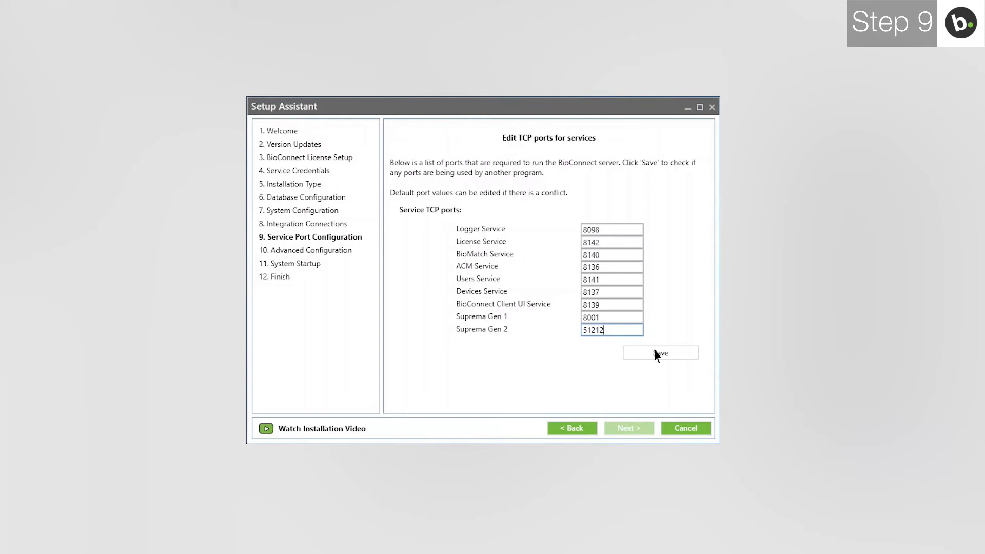
{"action": "left_click", "coordinate": [660, 352]}
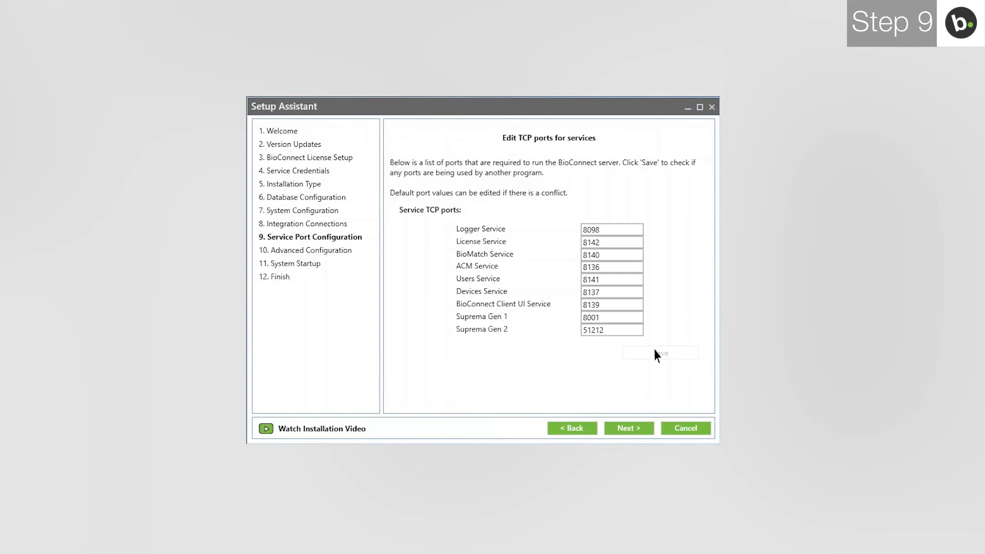
{"action": "left_click", "coordinate": [628, 428]}
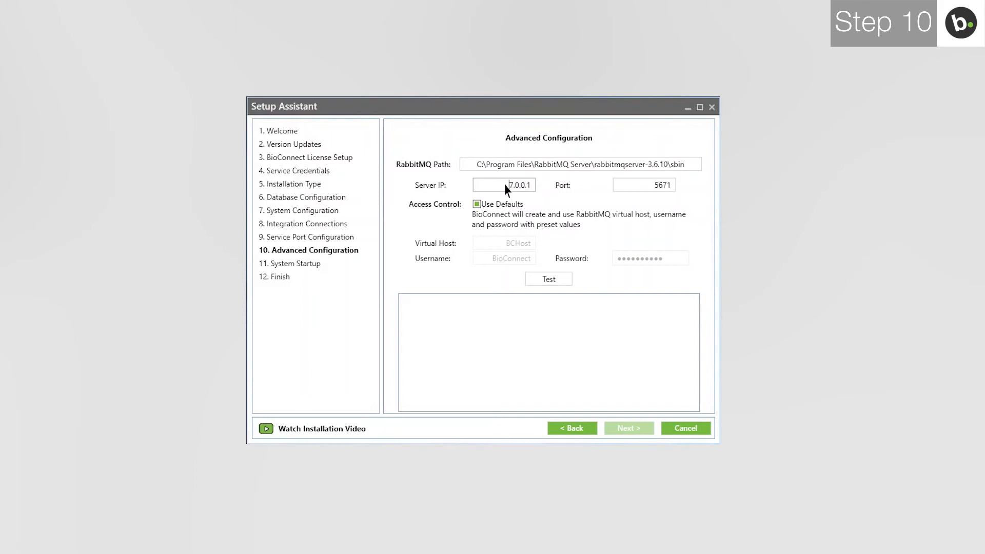
- Change the RabbitMQ server IP to 10.0.60.133 and test it until configuration succeeds
{"action": "triple_click", "coordinate": [503, 185]}
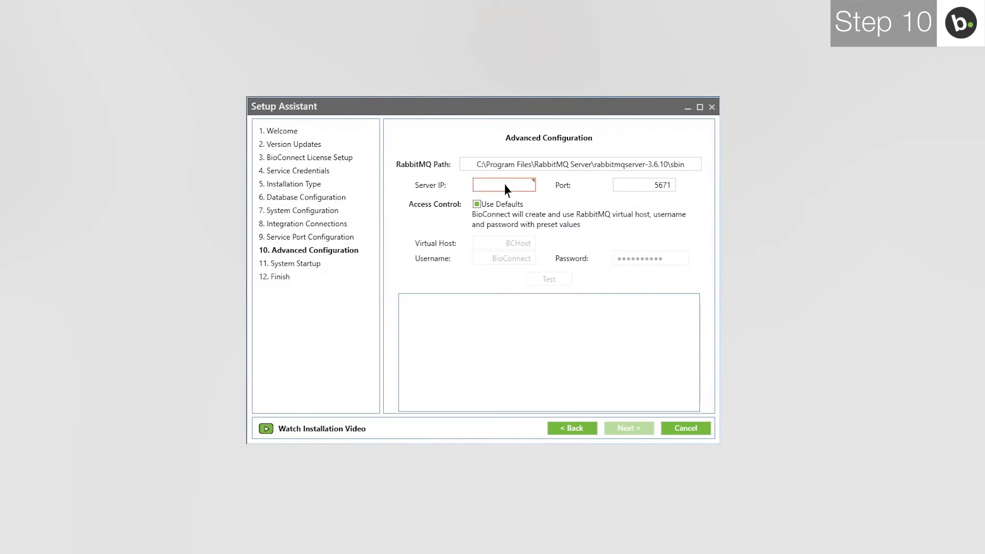
{"action": "type", "text": "10.0.60.133"}
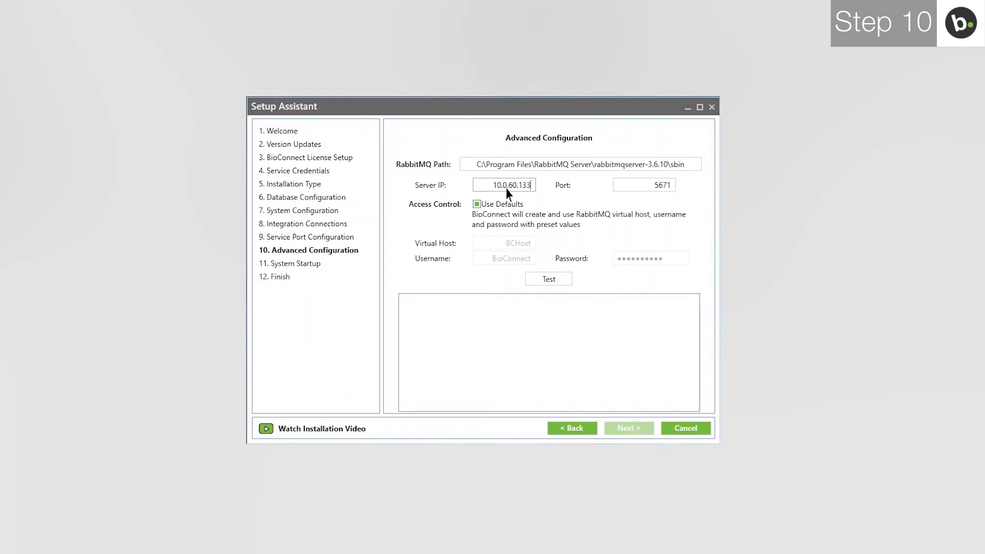
{"action": "left_click", "coordinate": [548, 278]}
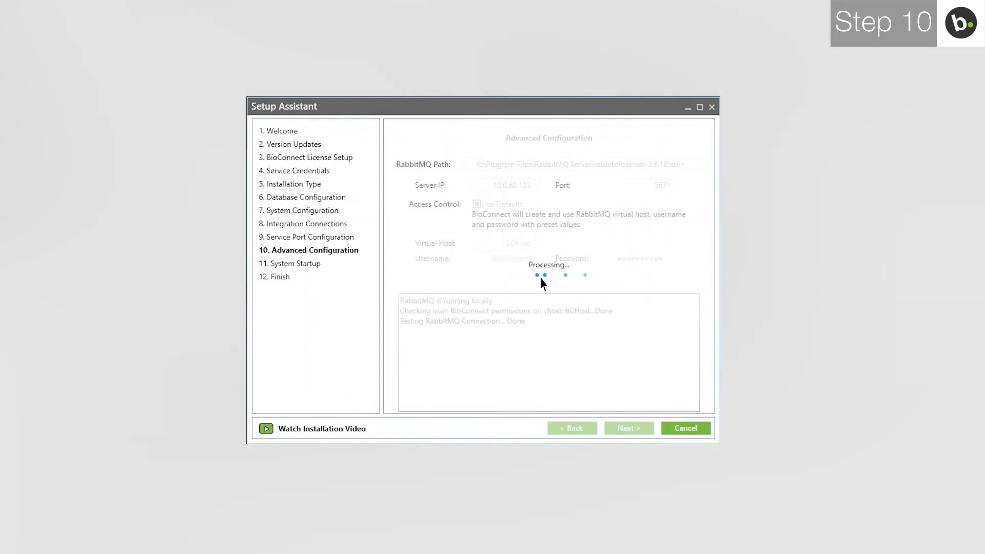
{"action": "left_click", "coordinate": [547, 278]}
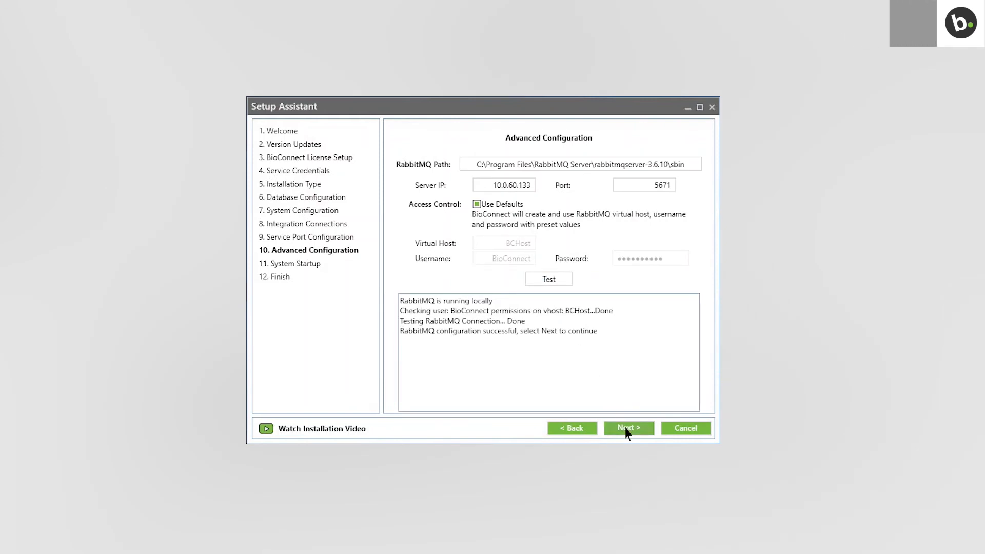
- Start all BioConnect services on System Startup and proceed to the Finish page
{"action": "left_click", "coordinate": [628, 428]}
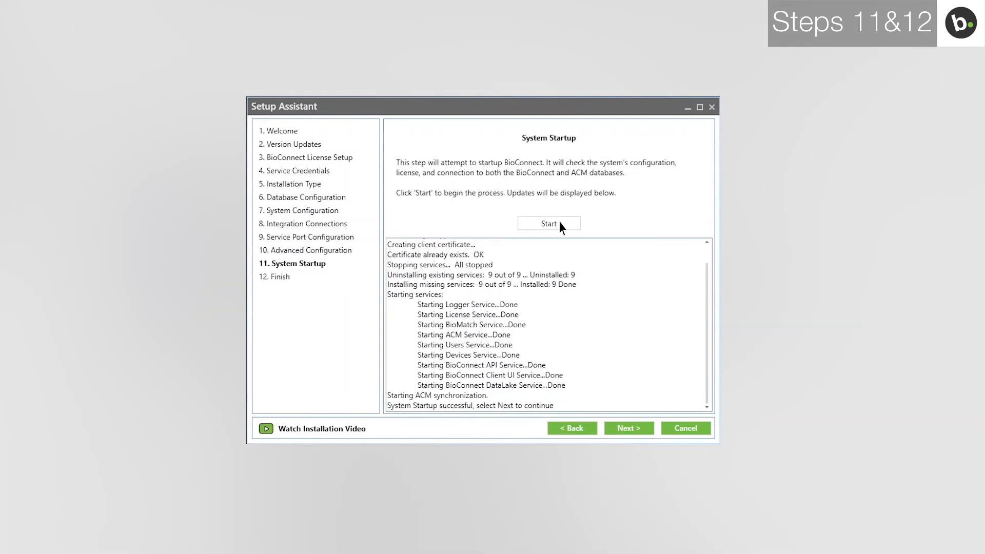
{"action": "left_click", "coordinate": [628, 428]}
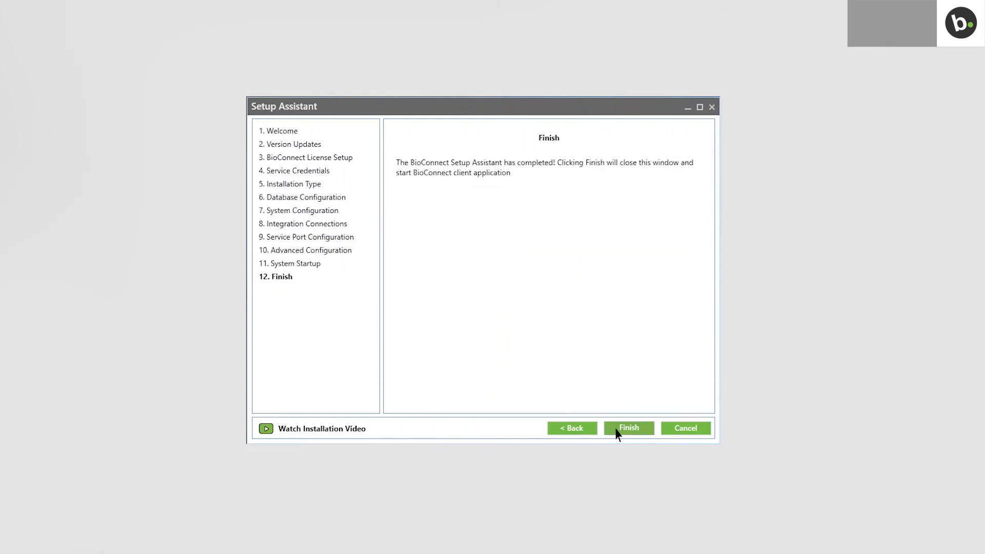
- Finish the wizard and enter user name 'Entertech' and a password in the client login
{"action": "left_click", "coordinate": [627, 428]}
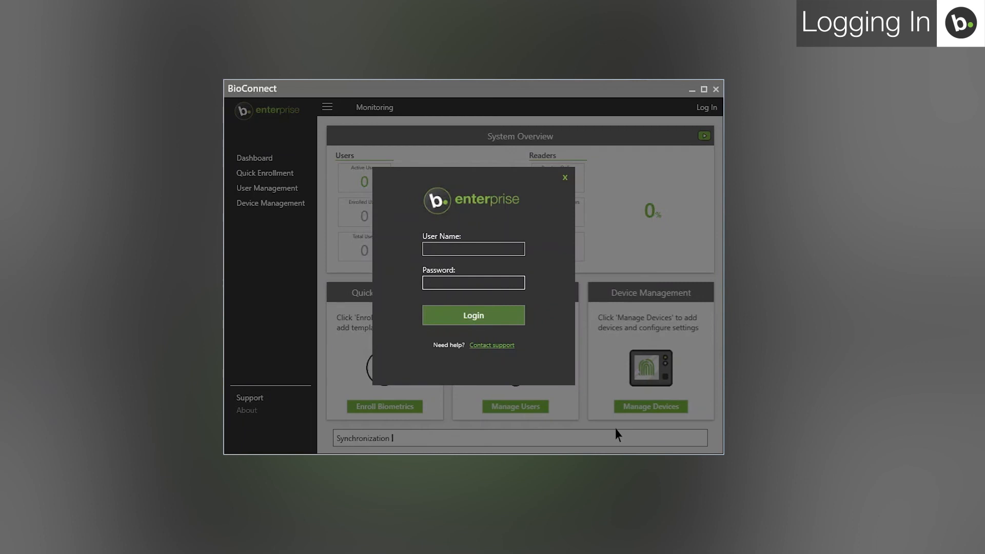
{"action": "type", "text": "Entertech"}
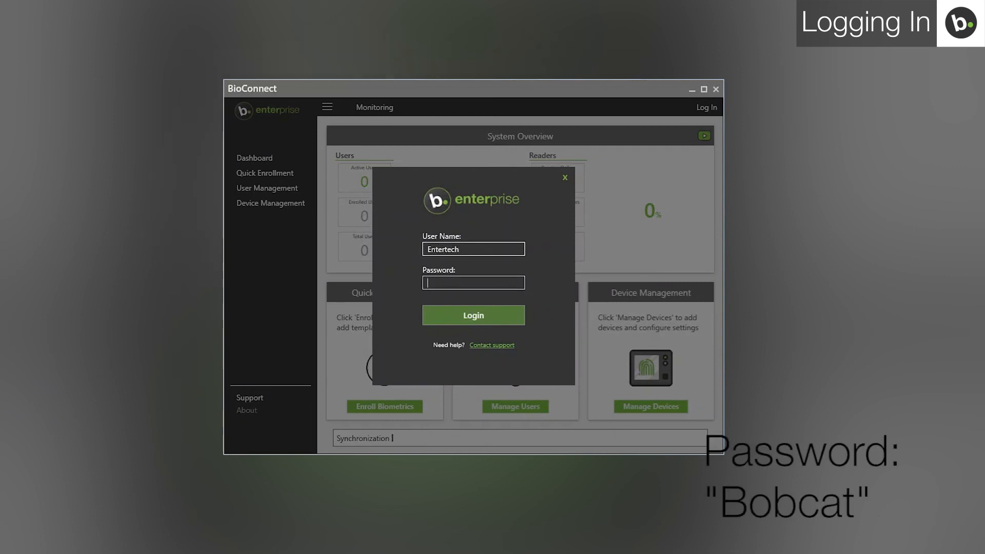
{"action": "type", "text": "Bobcat"}
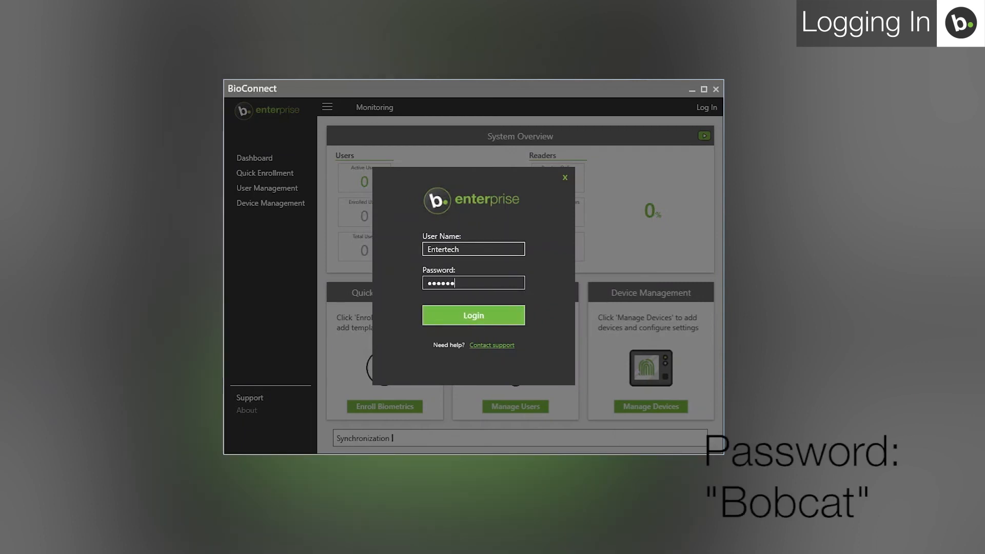